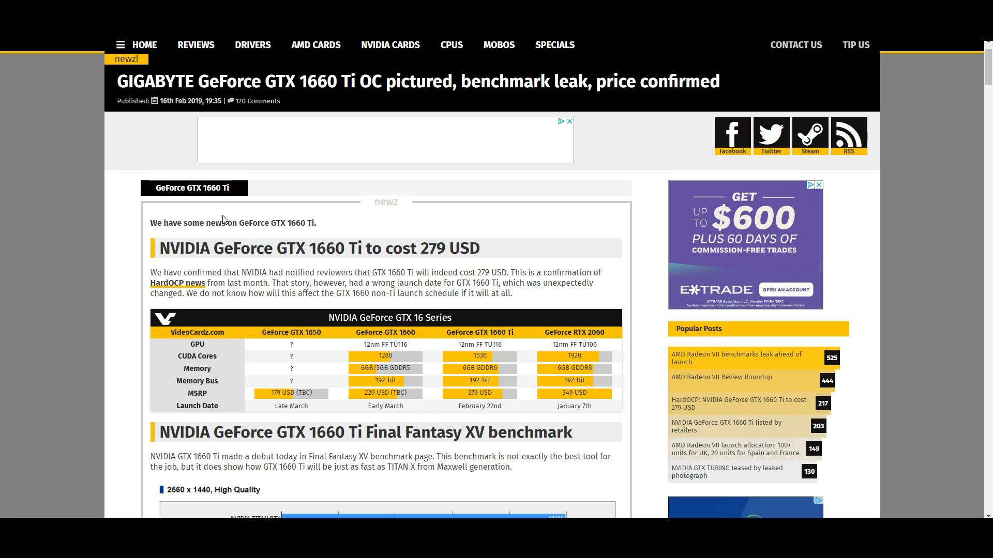
mouse_move(375, 250)
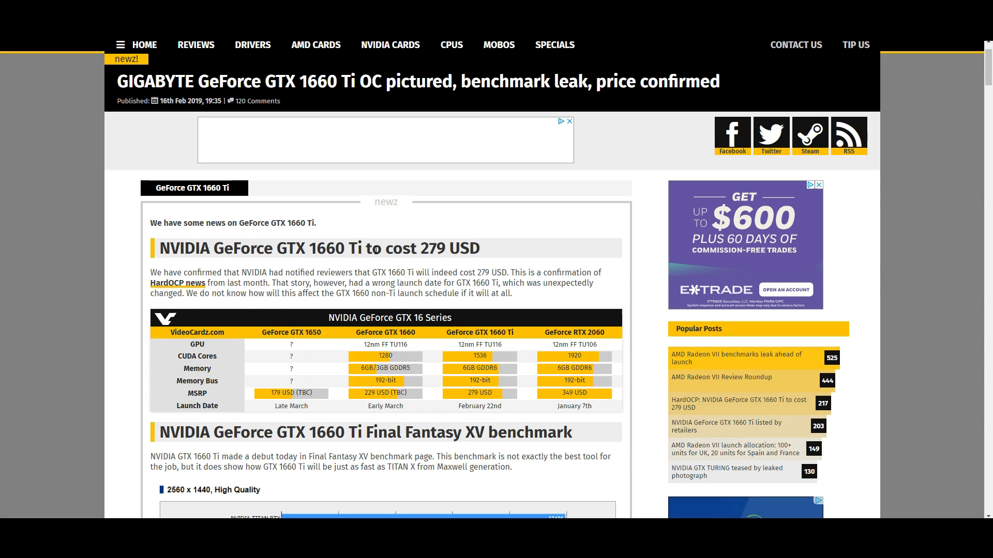
mouse_move(392, 264)
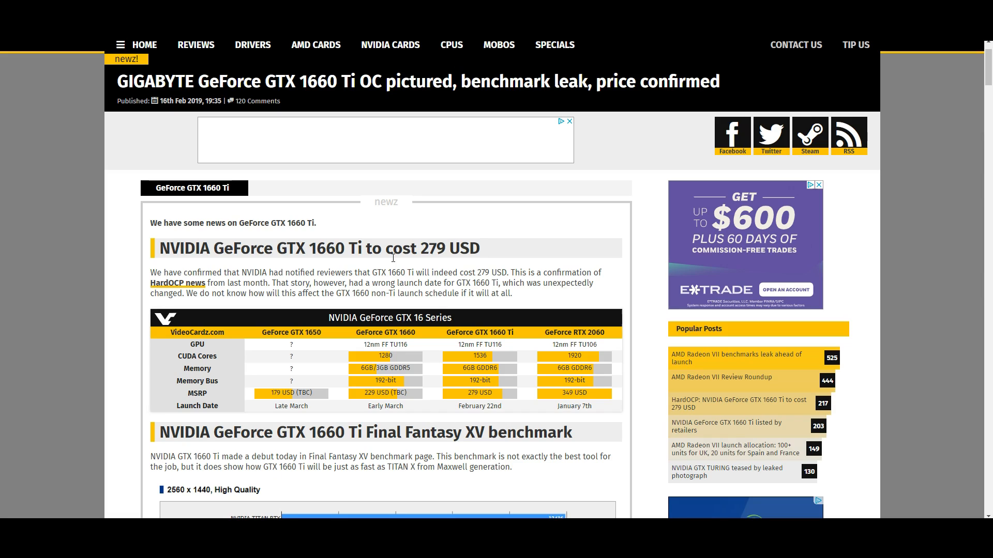
mouse_move(417, 282)
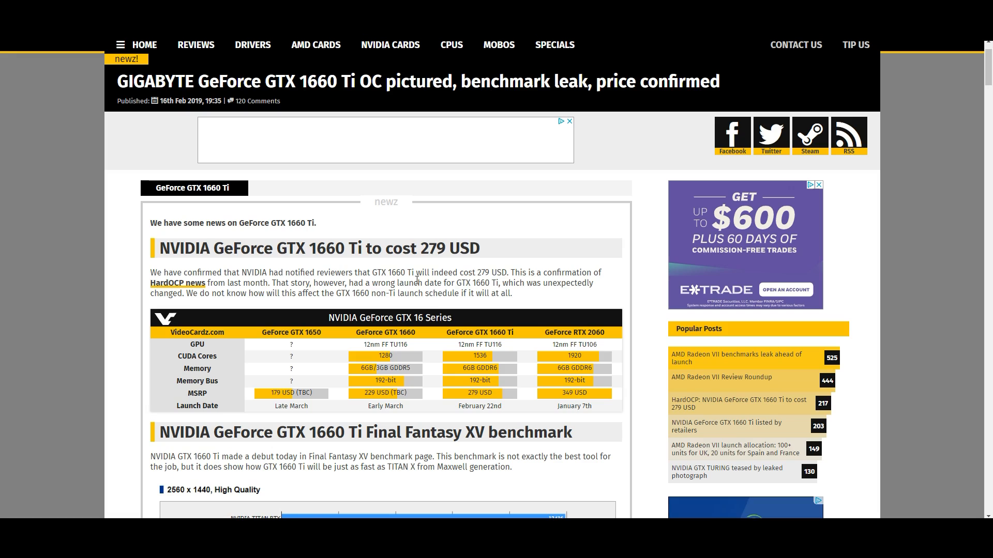
mouse_move(432, 283)
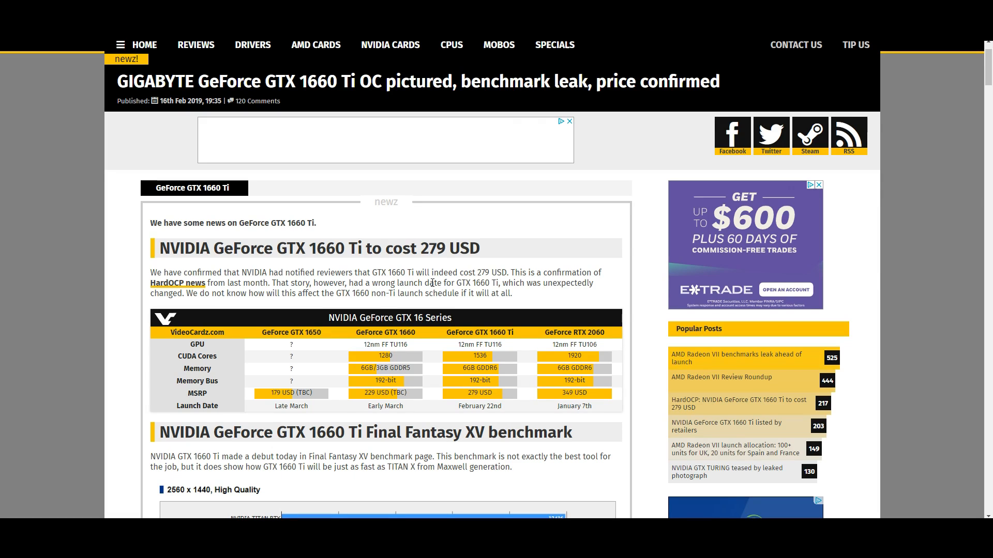
Show the GTX 16 Series table with model names struck out and relabelled 1060, RX 590, 1070, 1070 Ti.
scroll("down", 3)
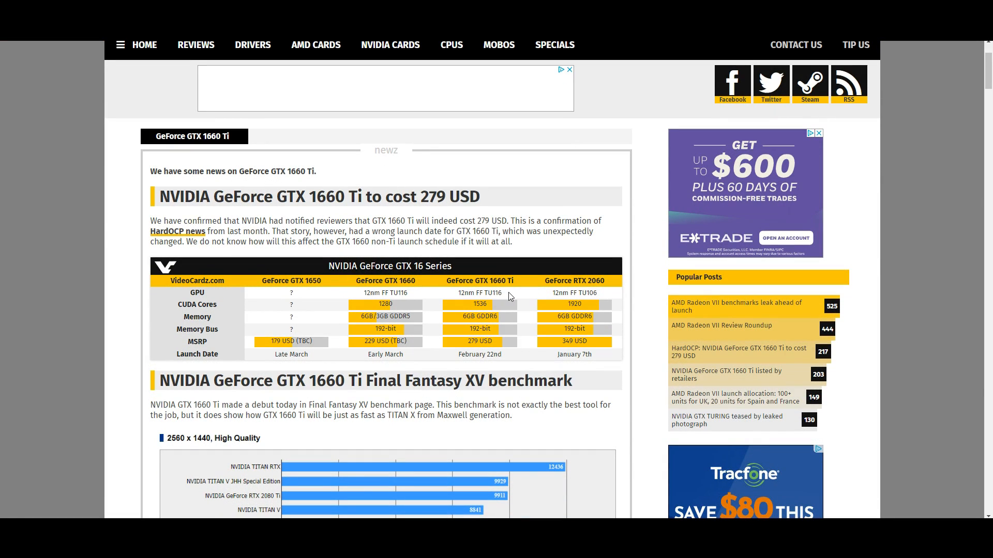
mouse_move(518, 289)
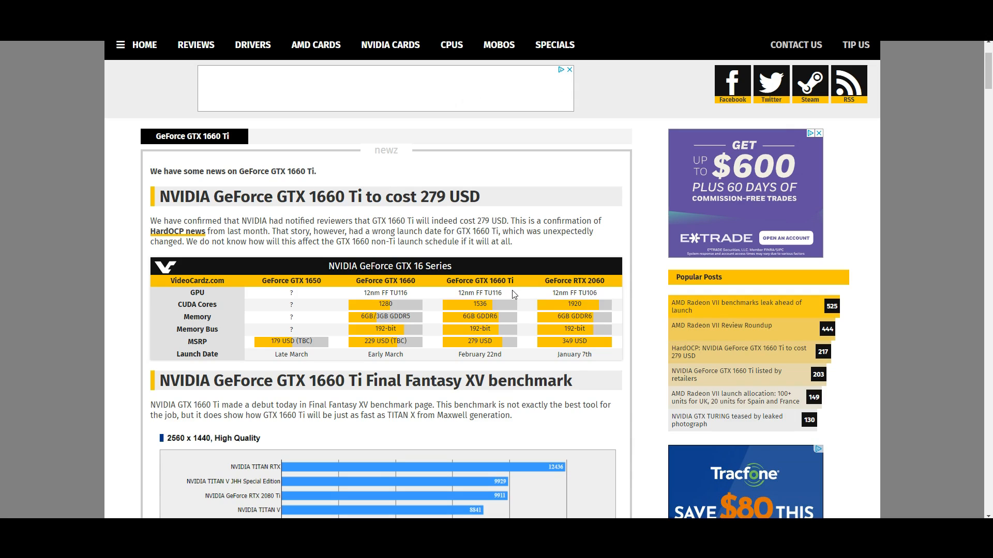
mouse_move(492, 310)
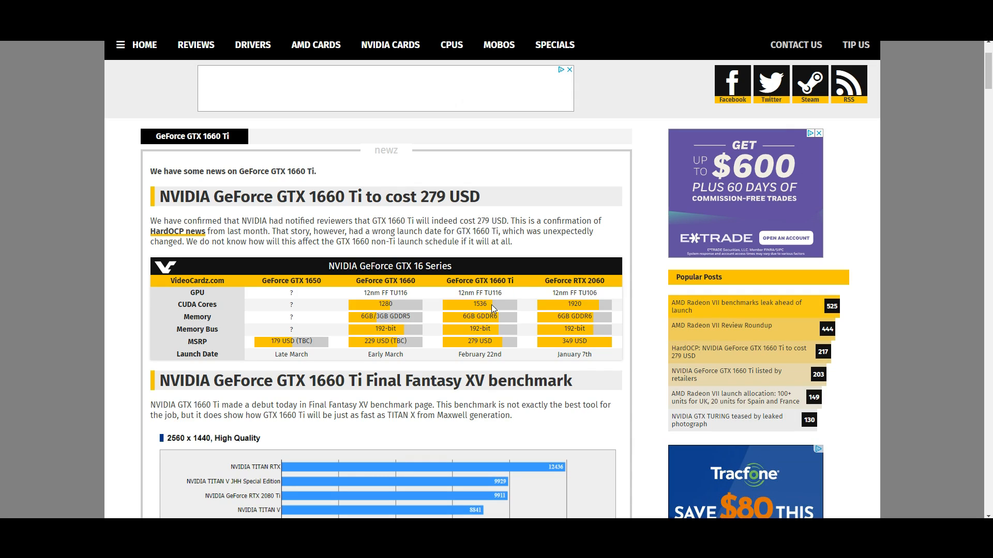
mouse_move(461, 323)
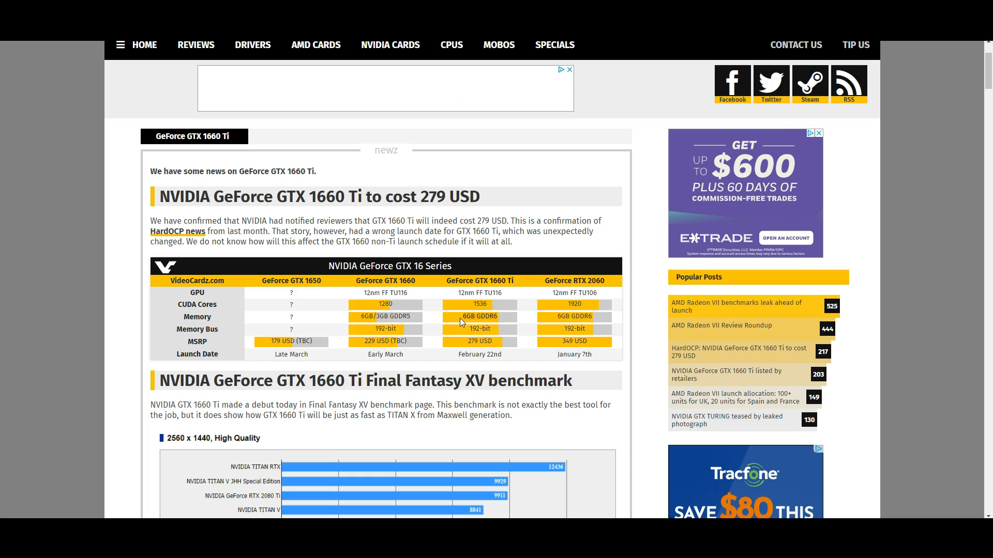
mouse_move(504, 316)
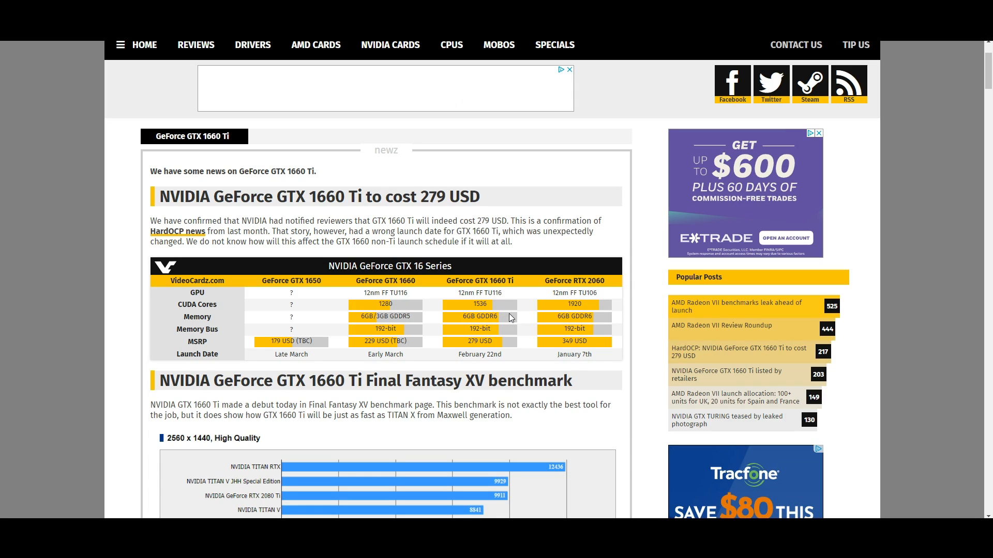
mouse_move(595, 320)
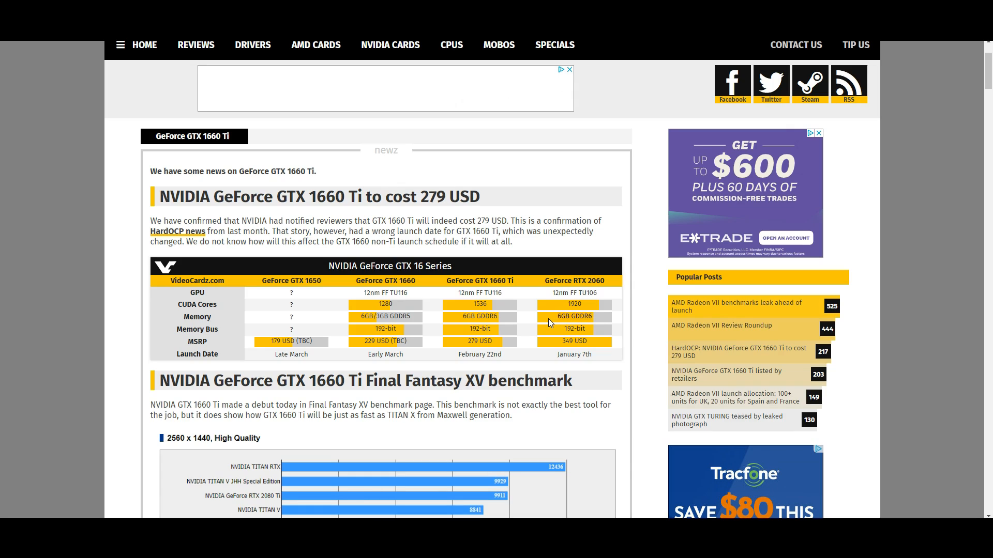
mouse_move(518, 320)
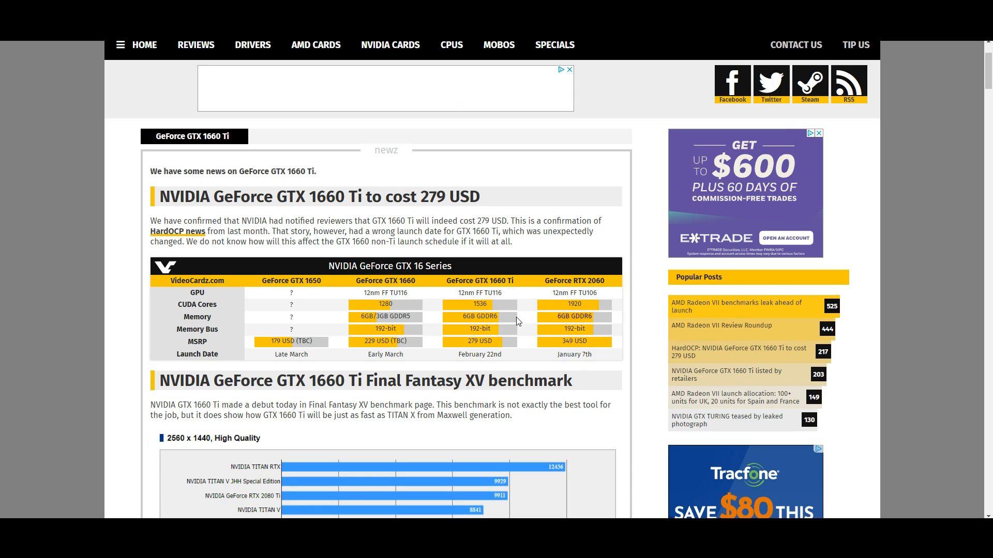
mouse_move(478, 341)
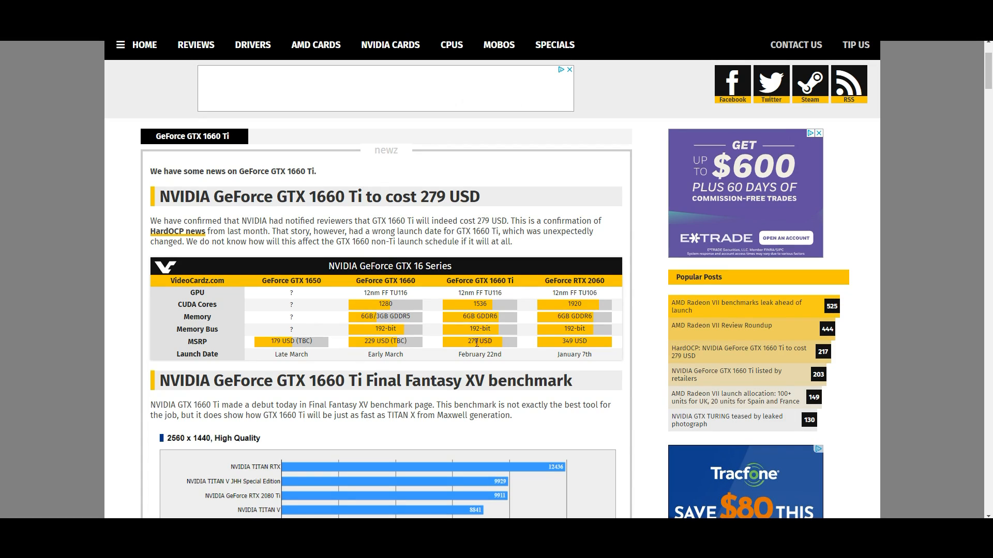
mouse_move(422, 343)
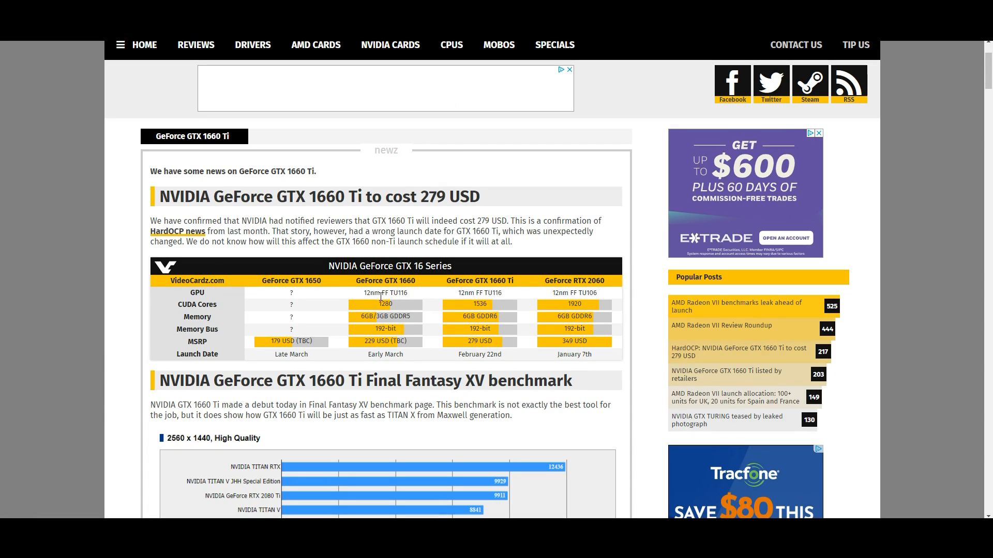
mouse_move(405, 312)
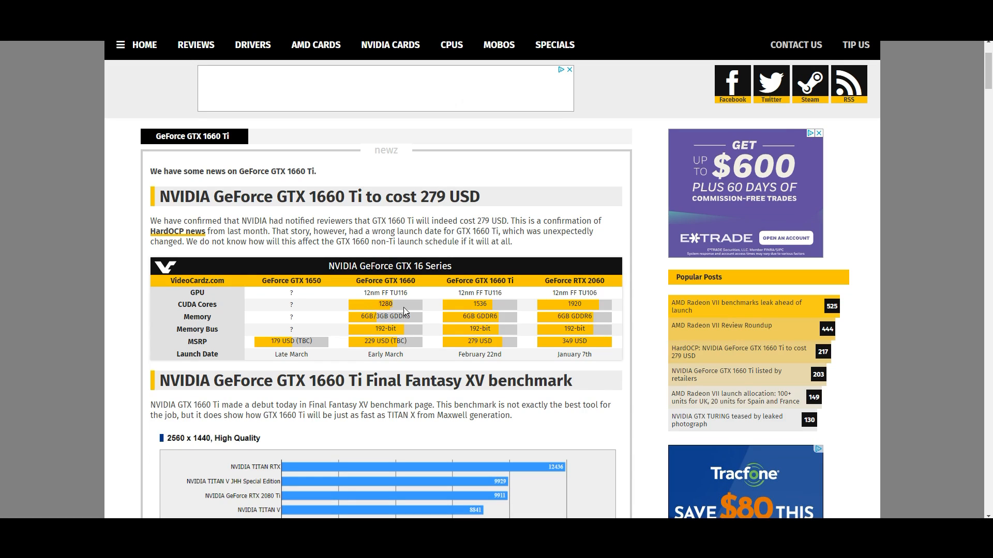
mouse_move(413, 318)
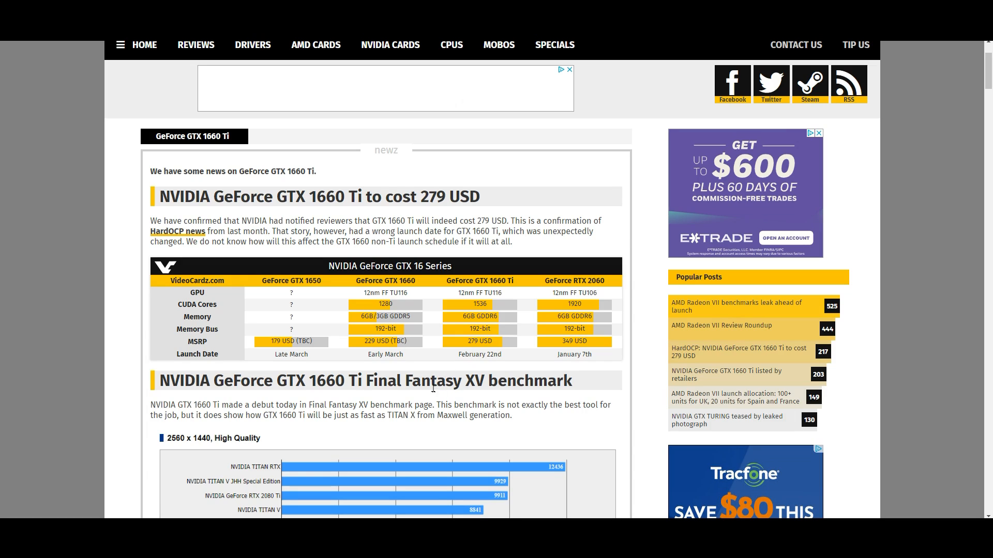
left_click_drag(316, 381, 570, 381)
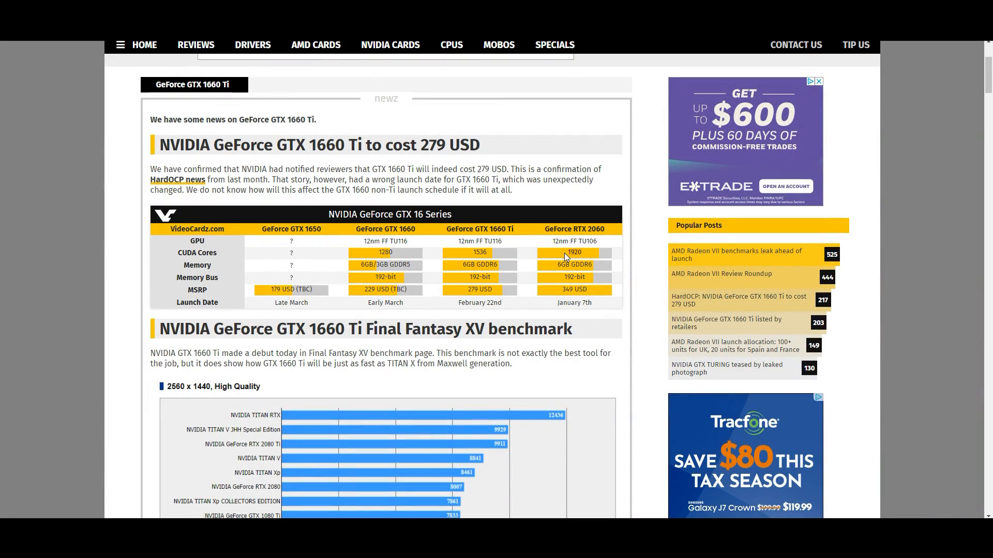
mouse_move(588, 294)
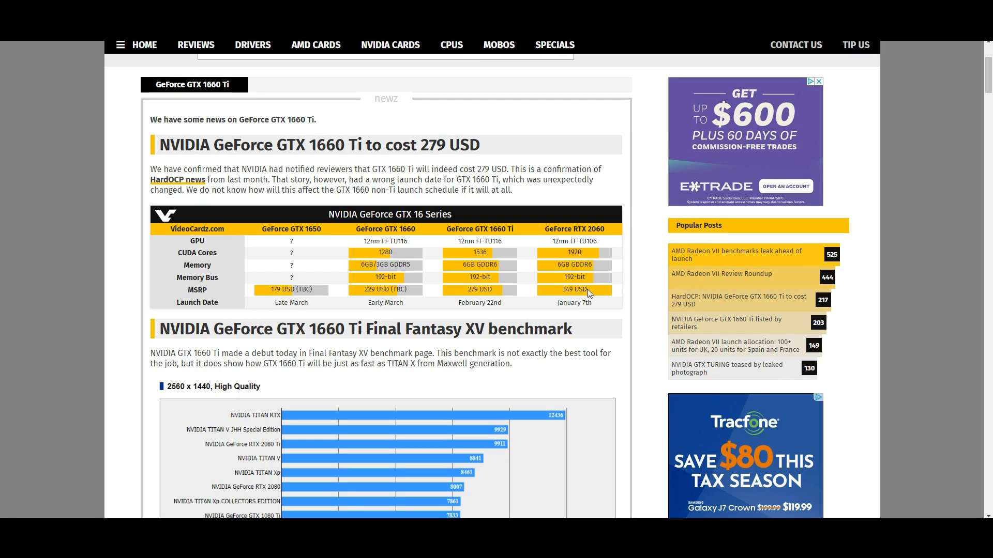
mouse_move(559, 292)
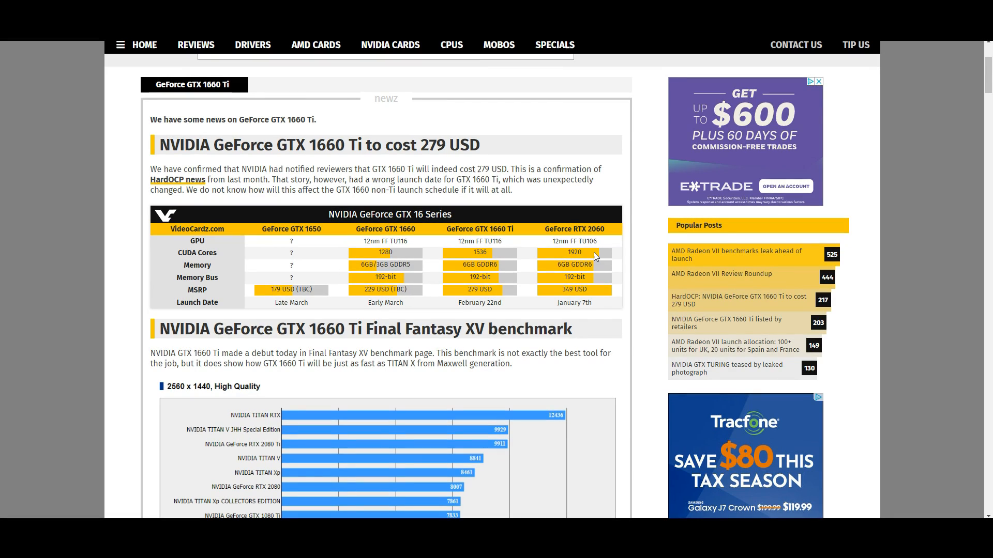
mouse_move(596, 252)
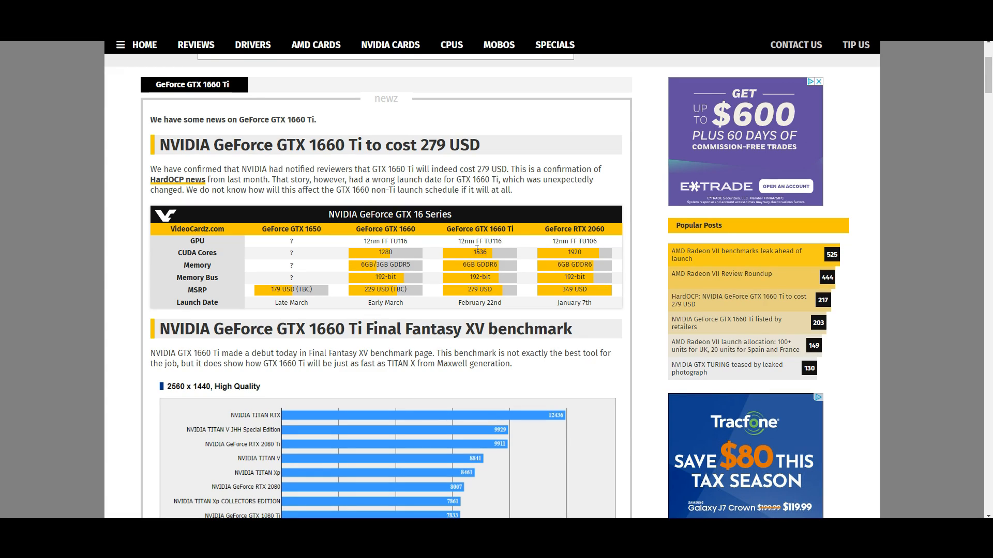
mouse_move(577, 232)
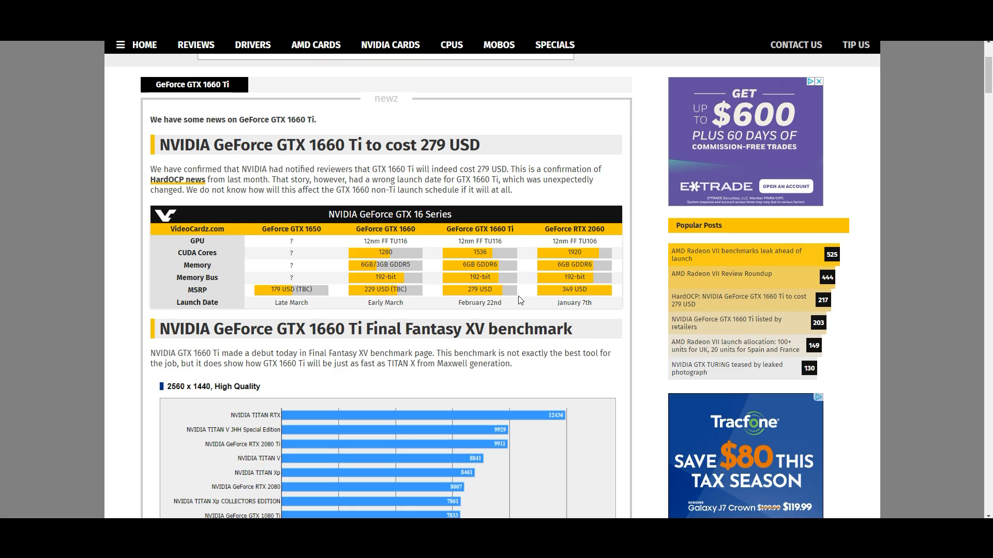
mouse_move(499, 291)
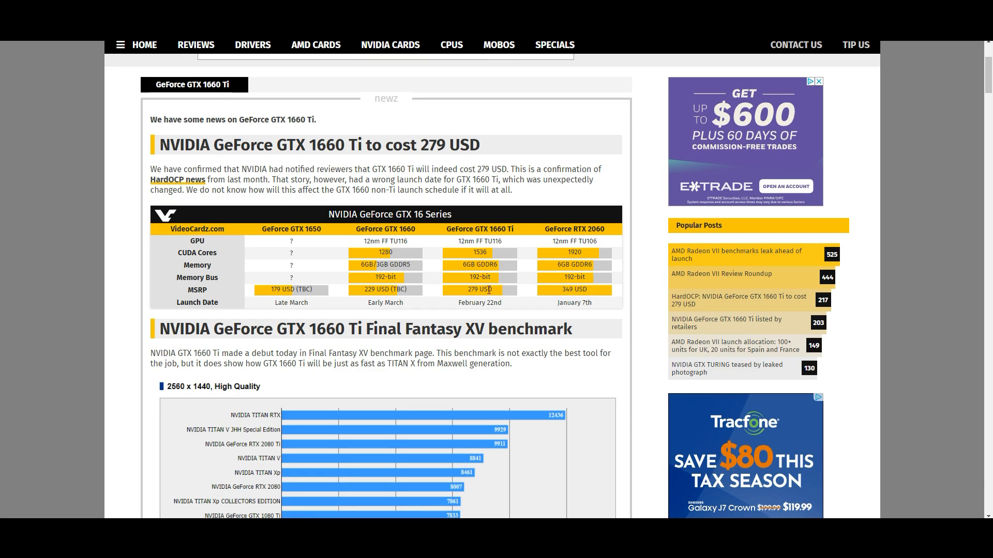
mouse_move(502, 302)
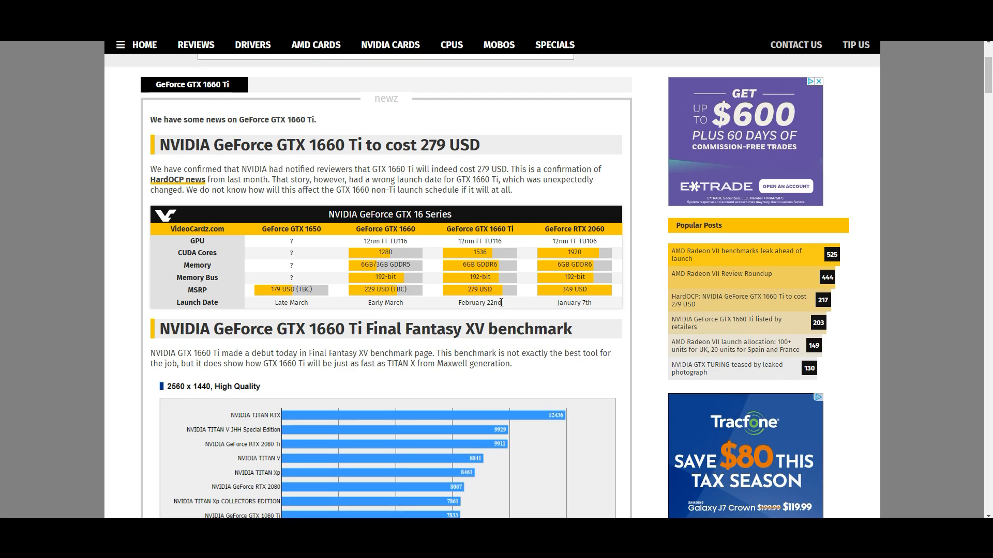
mouse_move(512, 307)
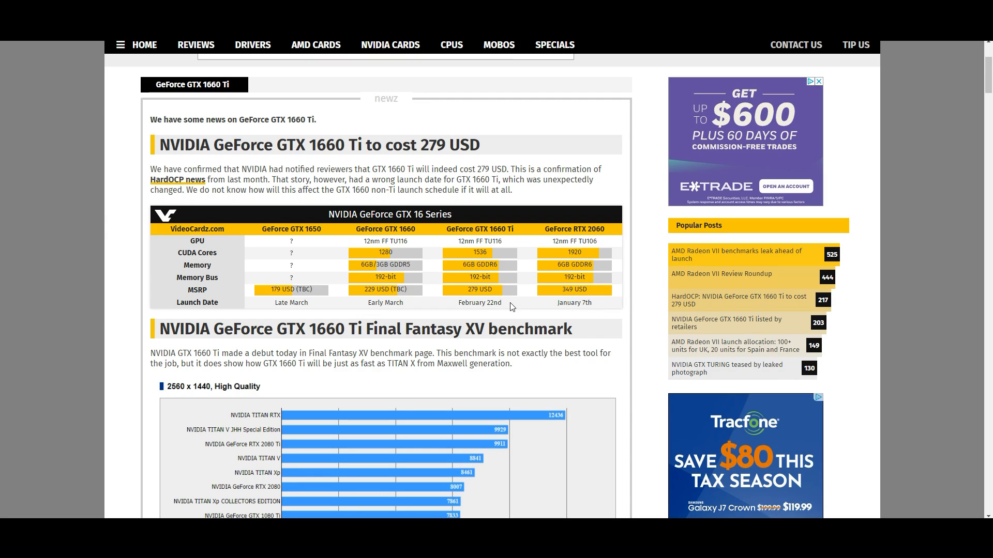
mouse_move(608, 236)
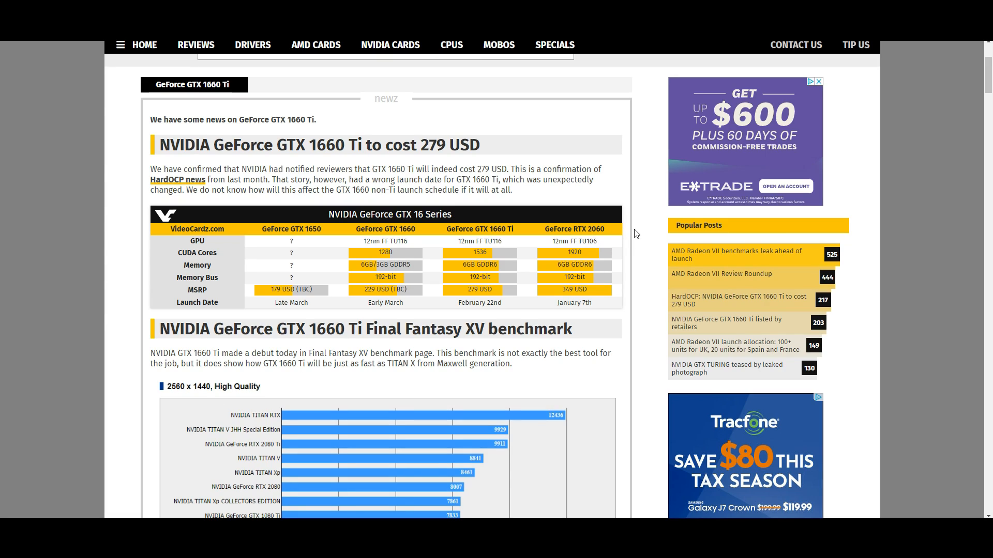
mouse_move(557, 289)
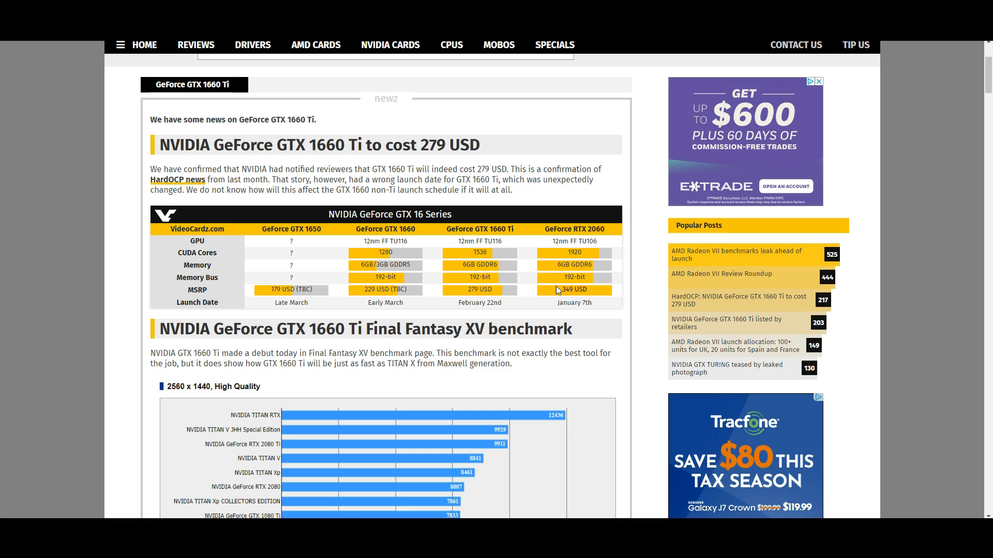
mouse_move(602, 293)
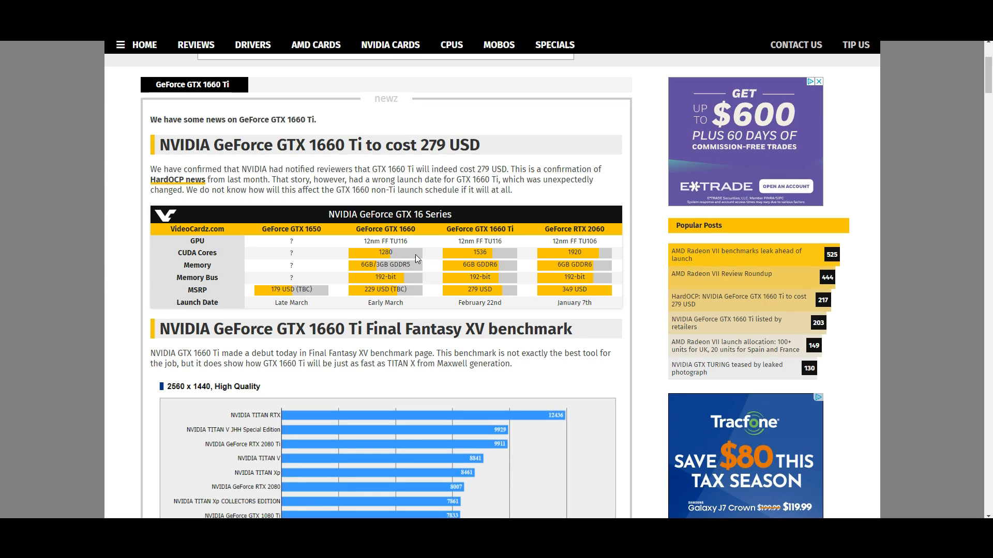
mouse_move(598, 265)
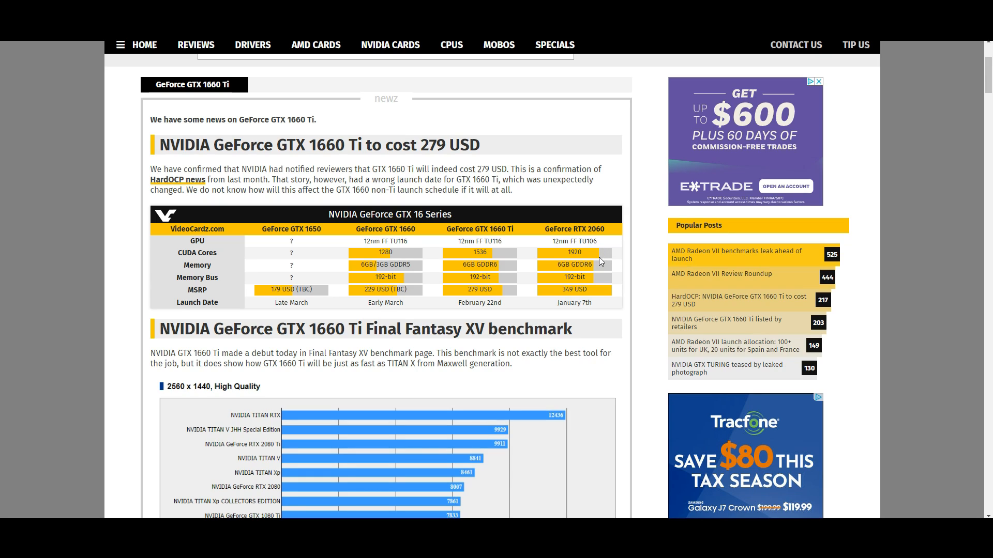
mouse_move(553, 268)
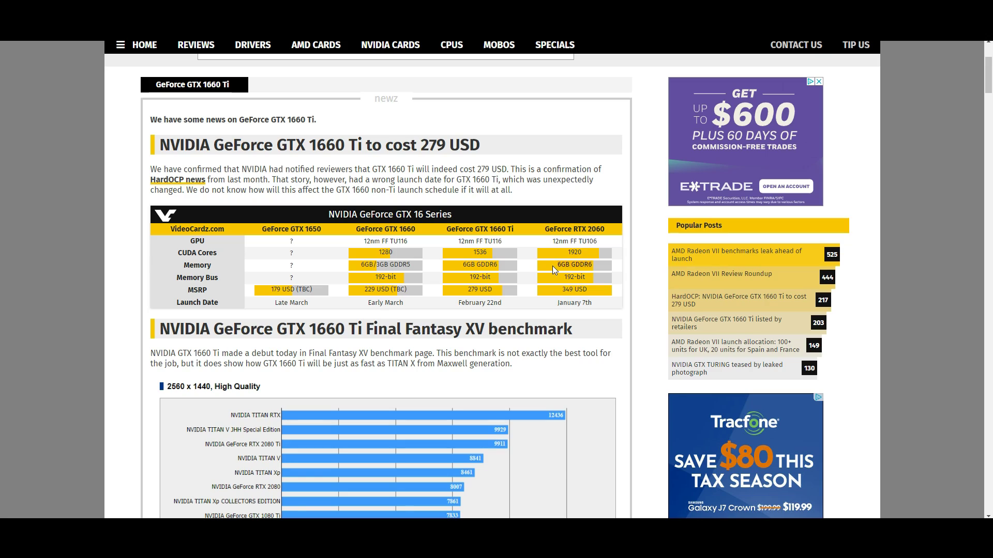
mouse_move(505, 266)
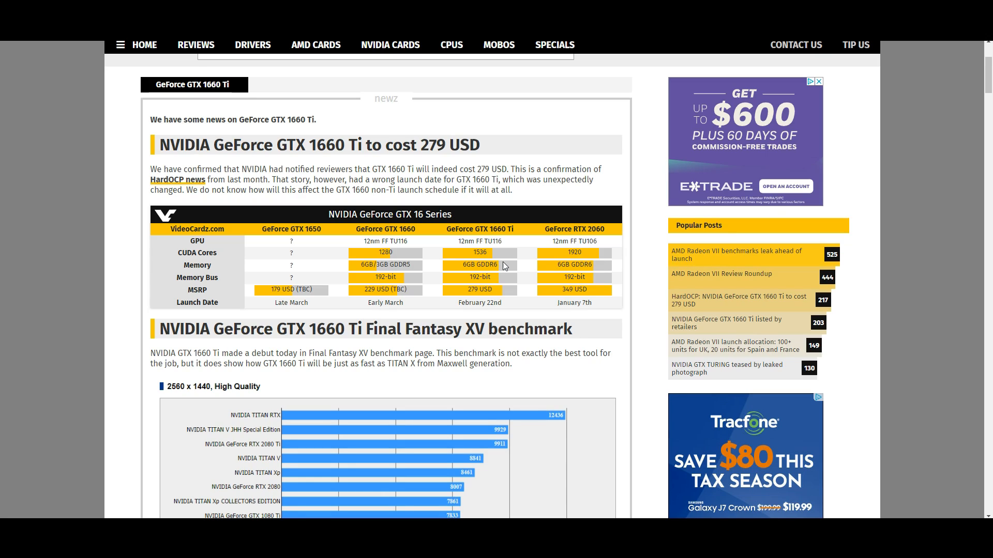
mouse_move(438, 264)
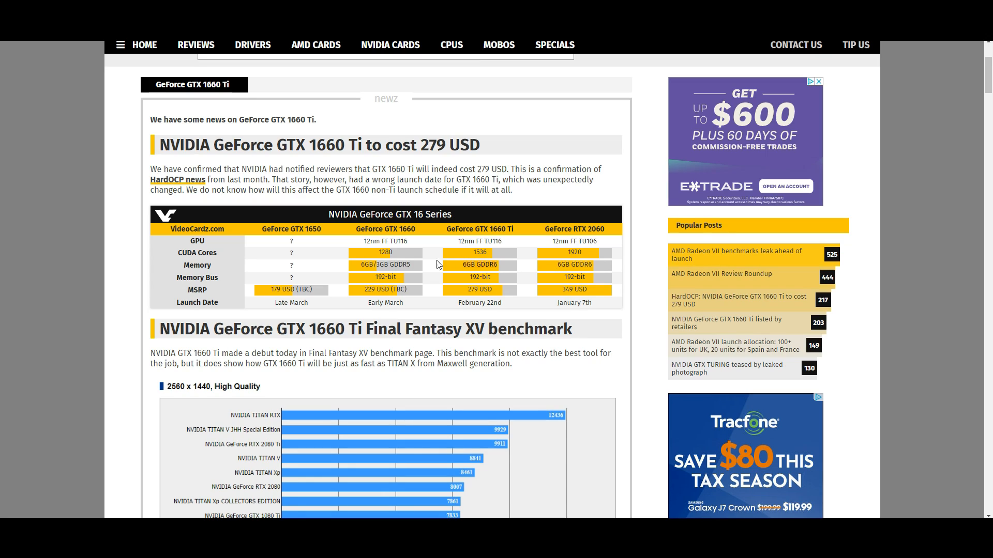
mouse_move(446, 267)
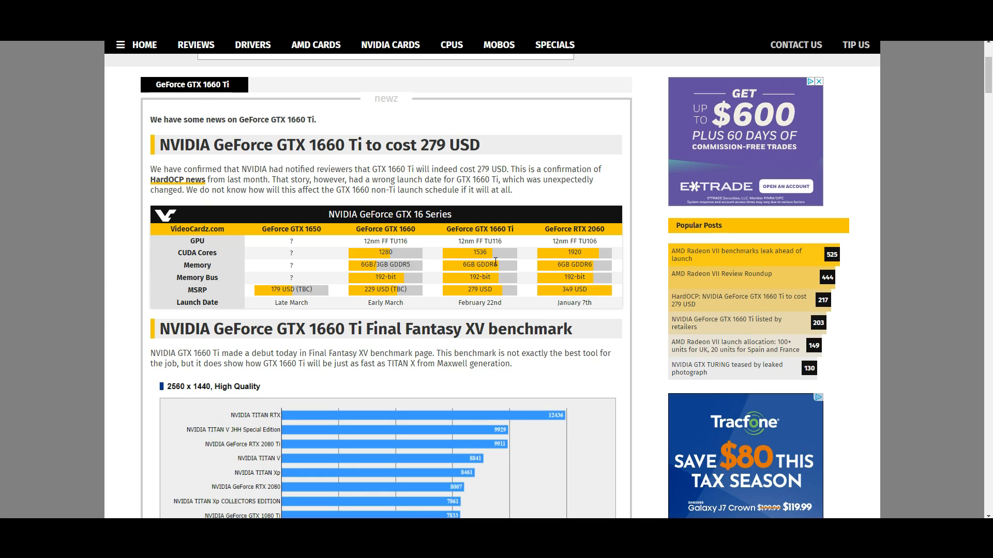
mouse_move(420, 269)
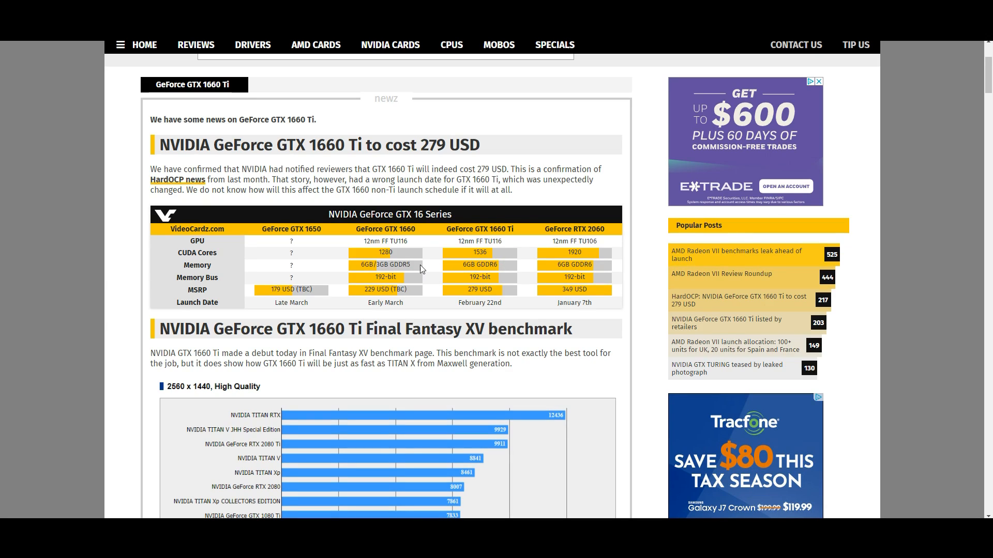
mouse_move(391, 233)
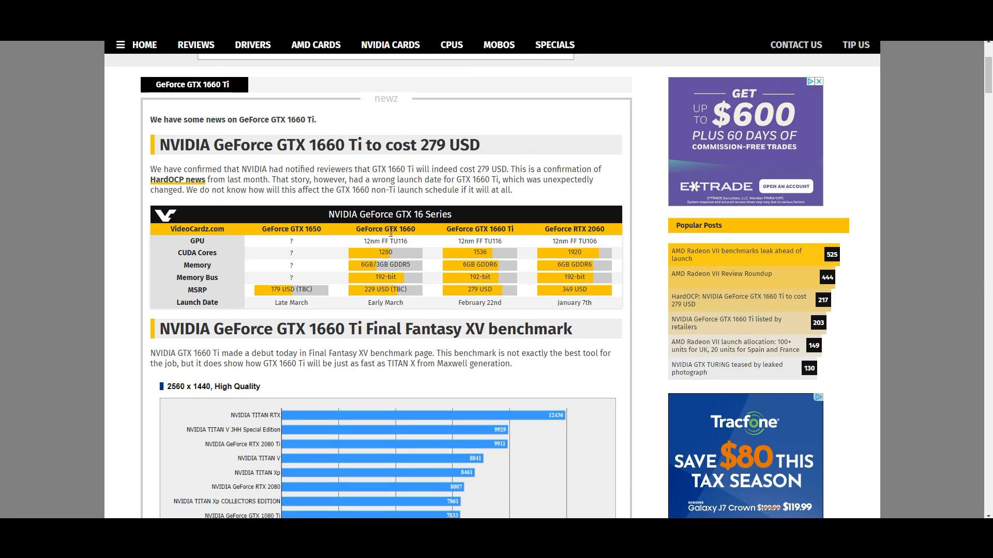
mouse_move(407, 252)
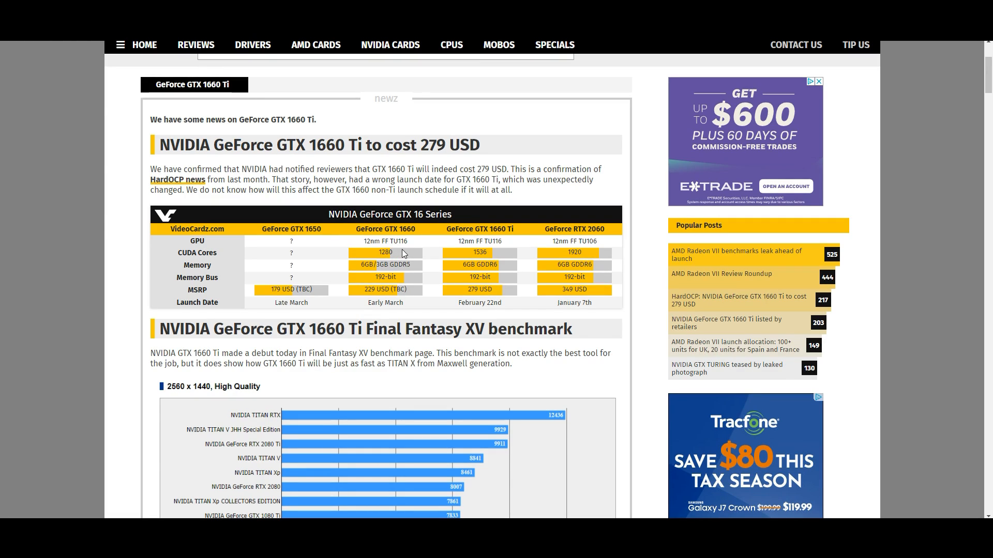
mouse_move(400, 256)
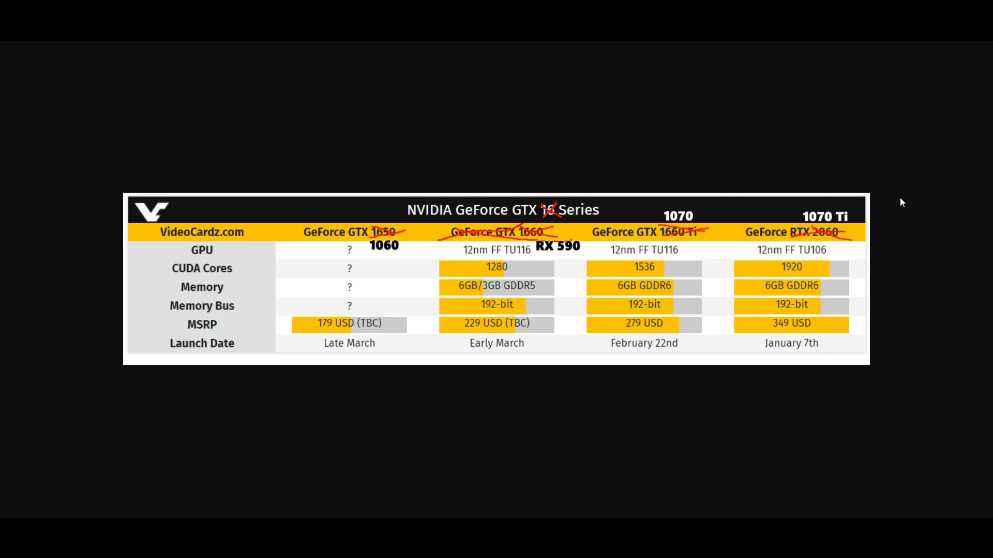
mouse_move(828, 222)
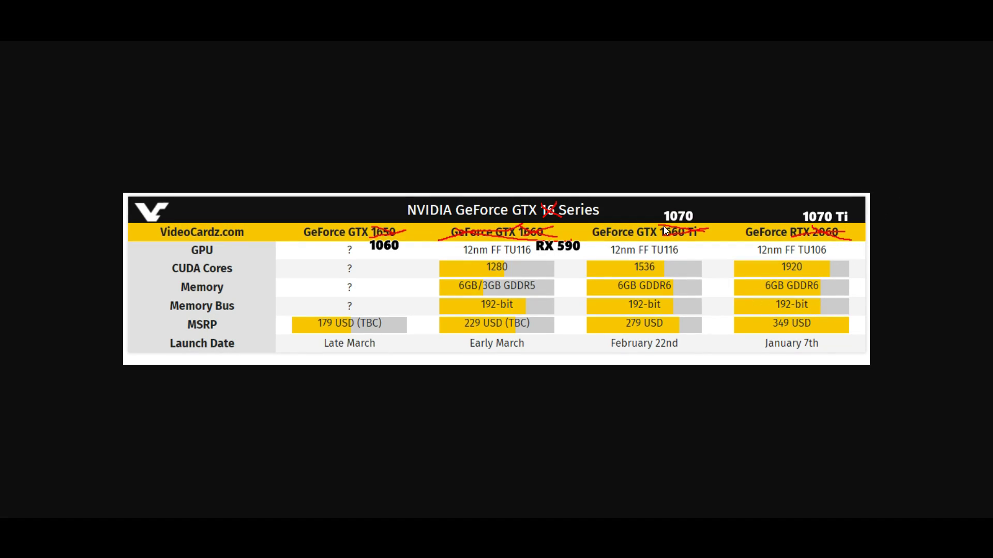
mouse_move(597, 285)
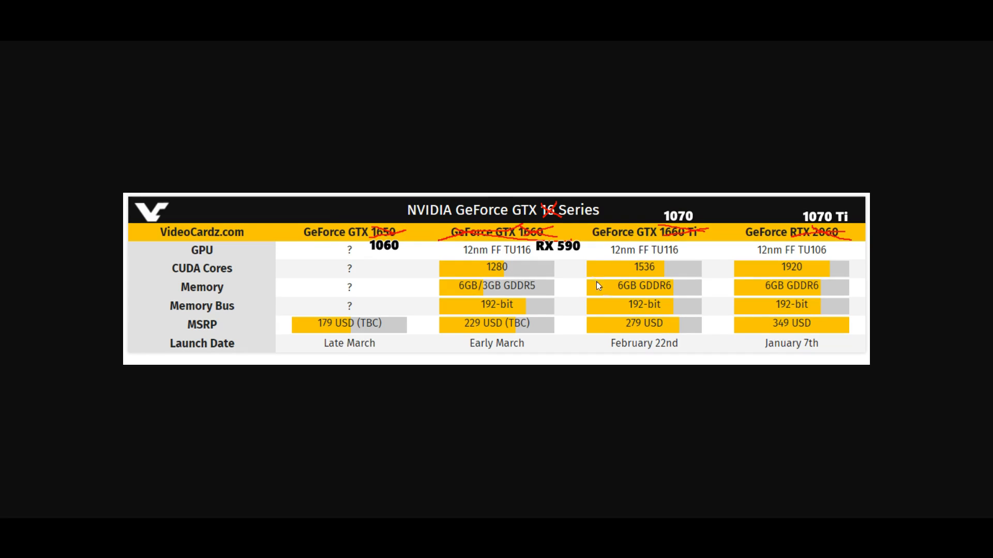
mouse_move(532, 317)
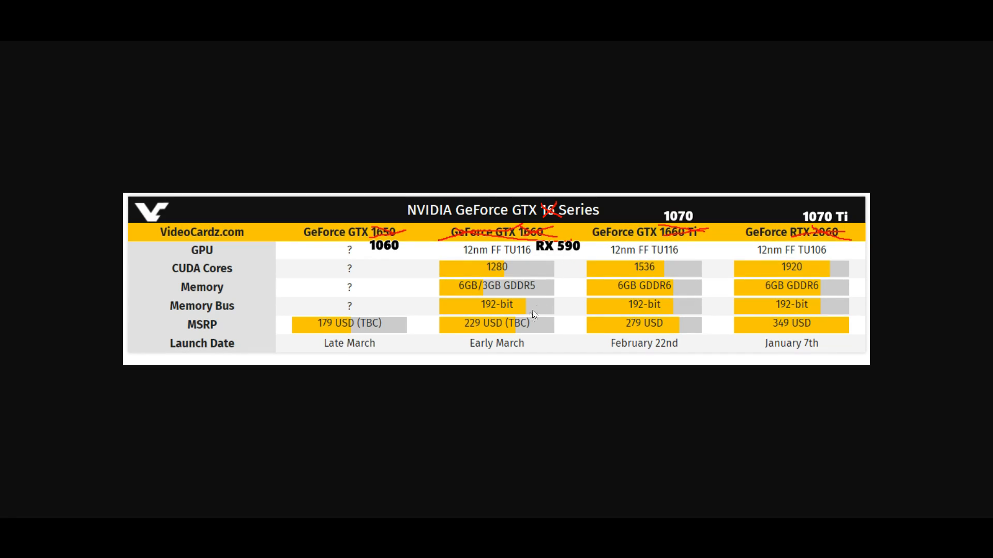
mouse_move(394, 249)
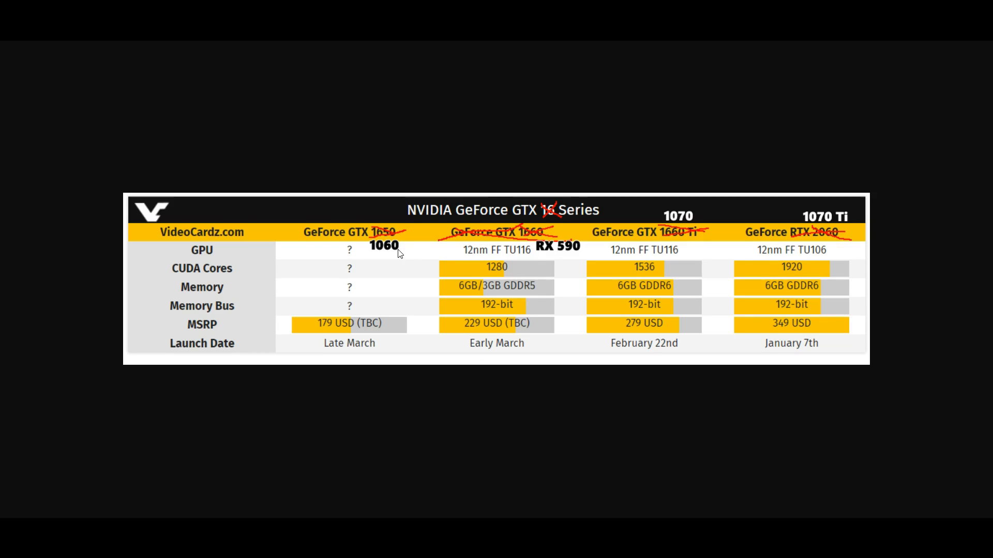
mouse_move(348, 332)
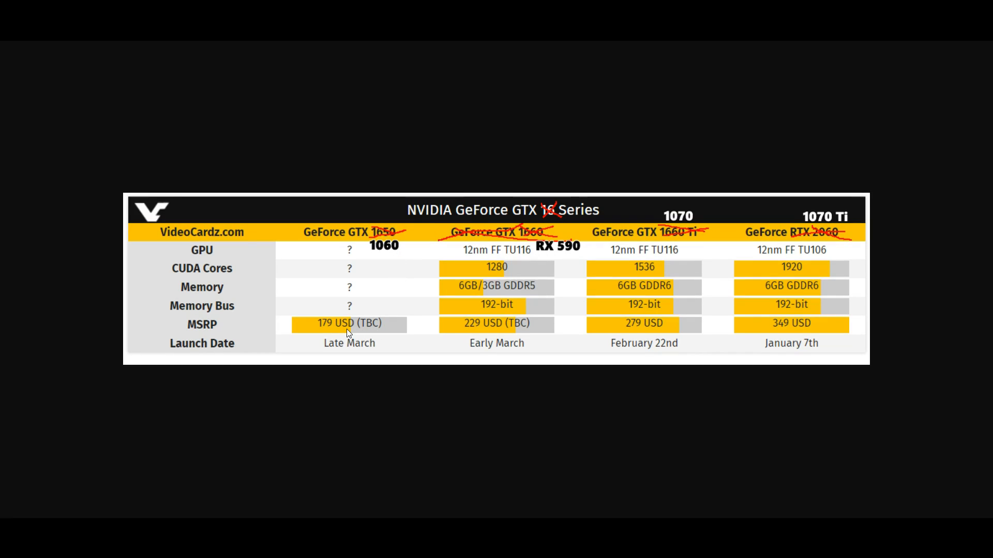
mouse_move(364, 337)
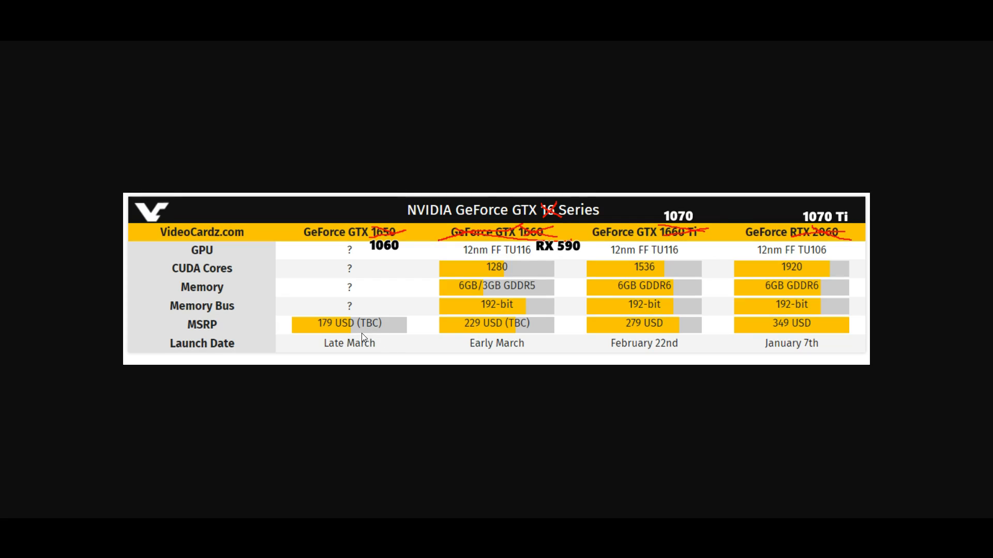
mouse_move(415, 228)
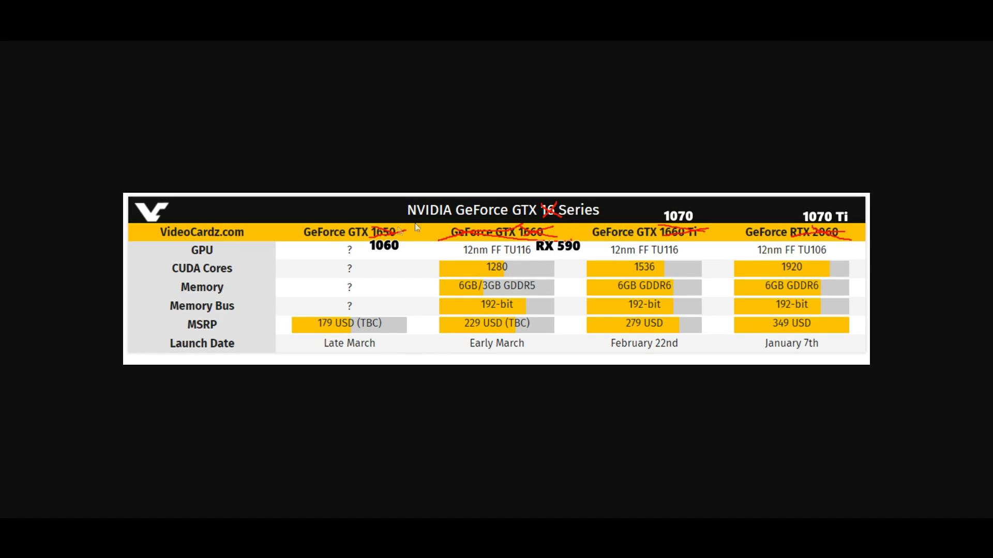
mouse_move(766, 373)
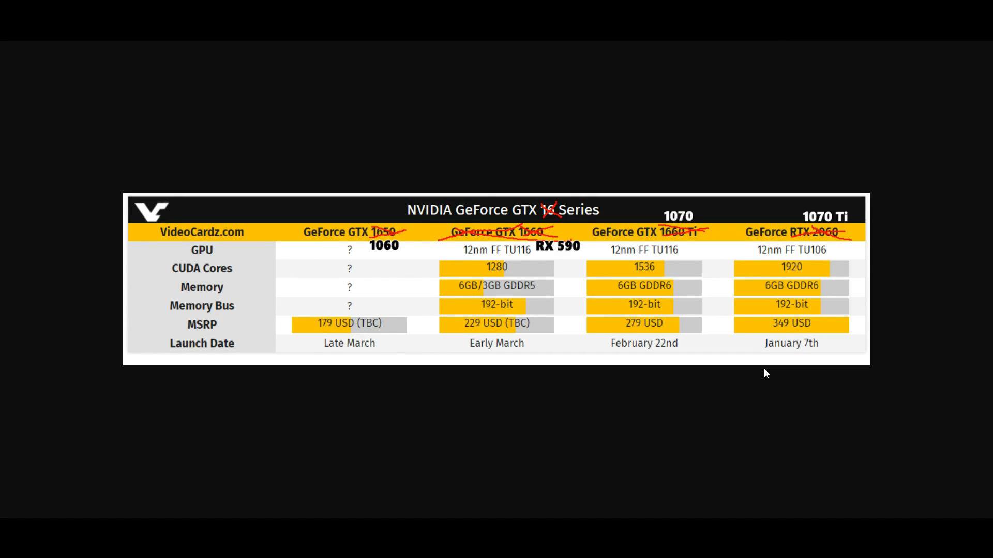
mouse_move(709, 368)
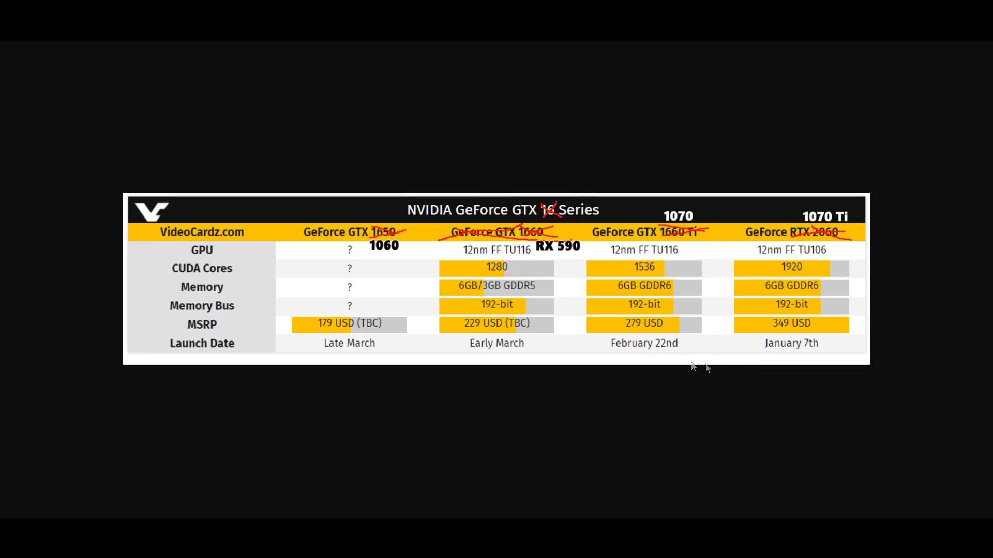
mouse_move(554, 254)
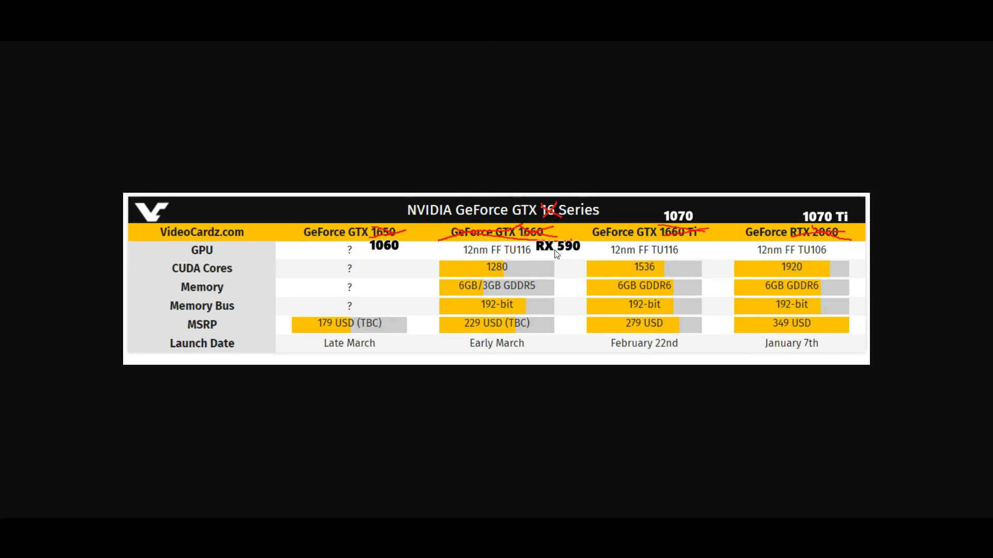
mouse_move(544, 326)
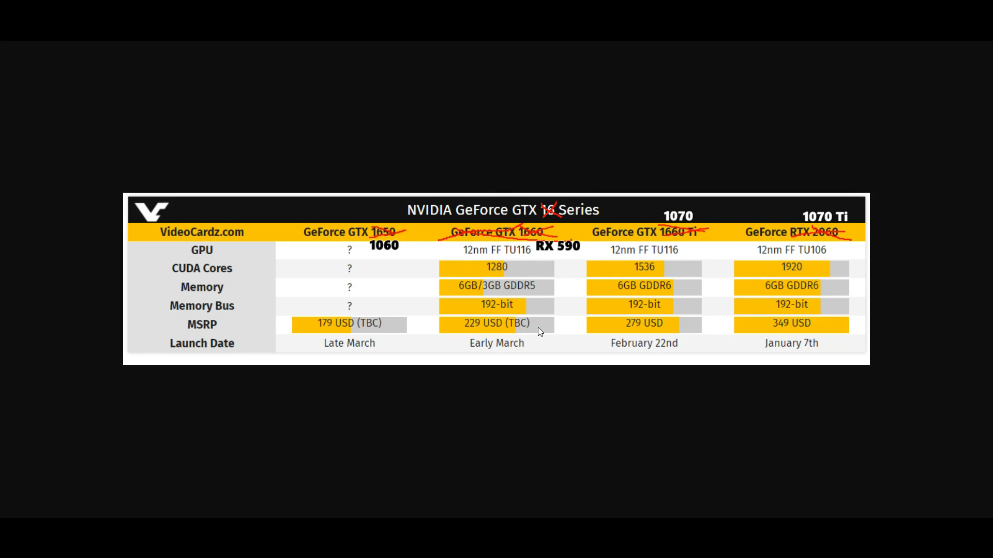
mouse_move(540, 301)
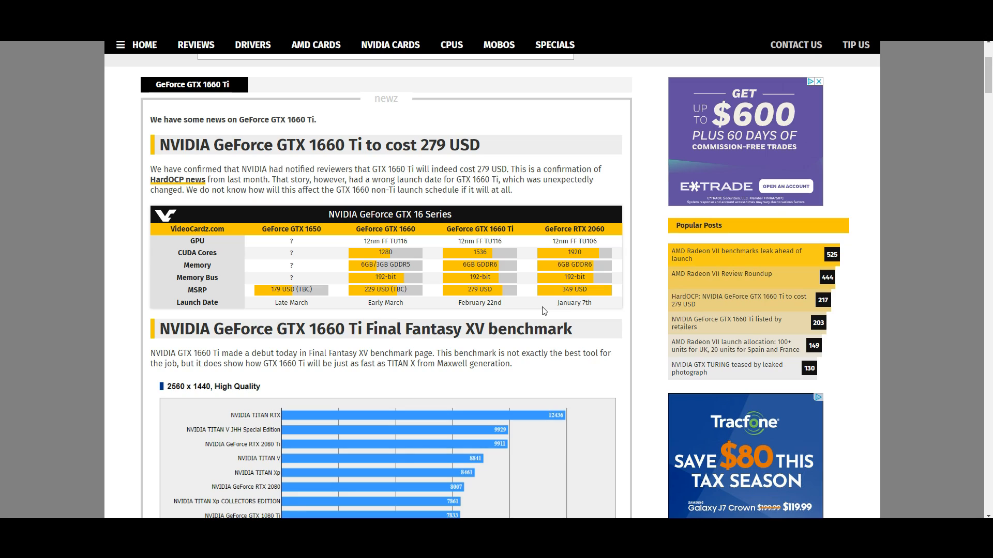
mouse_move(428, 306)
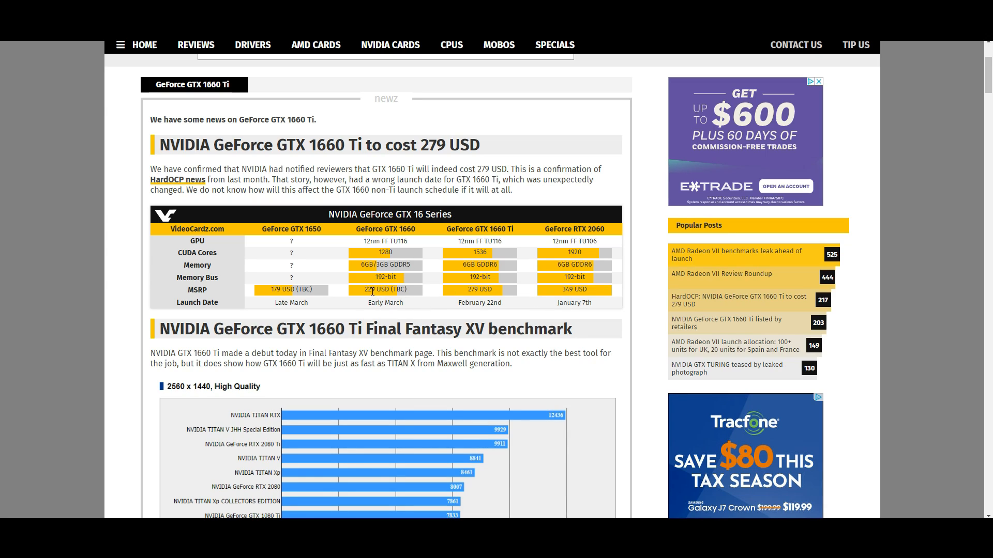
mouse_move(440, 296)
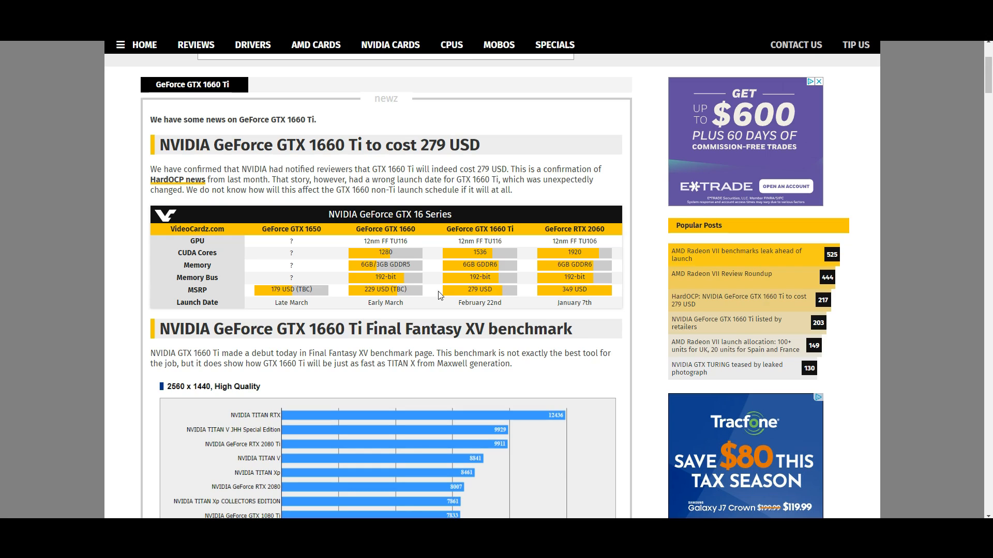
mouse_move(412, 291)
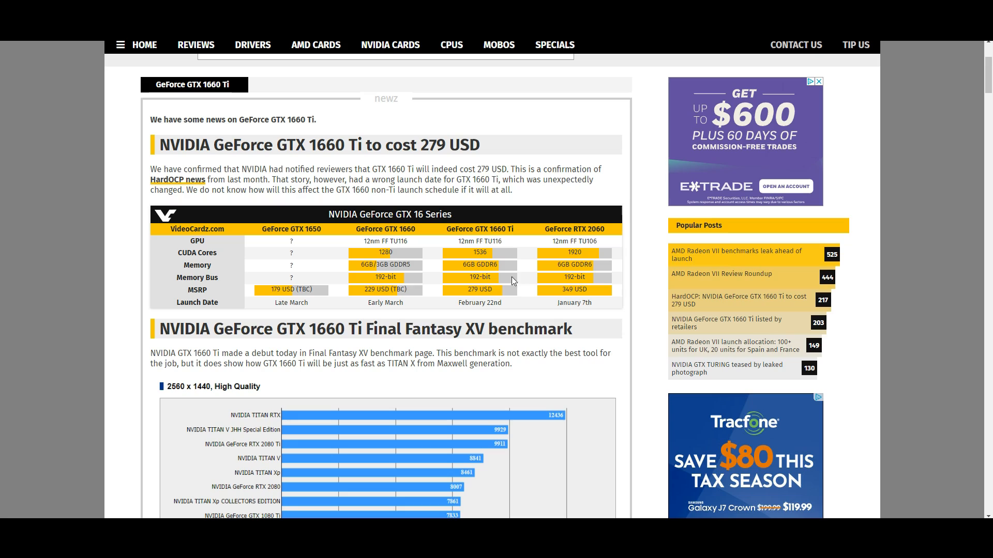
mouse_move(443, 282)
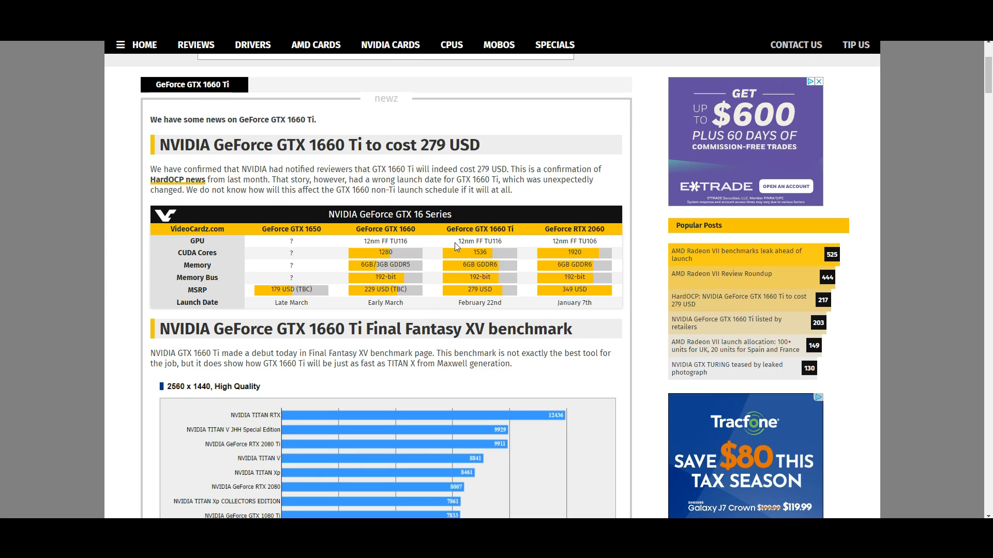
mouse_move(363, 250)
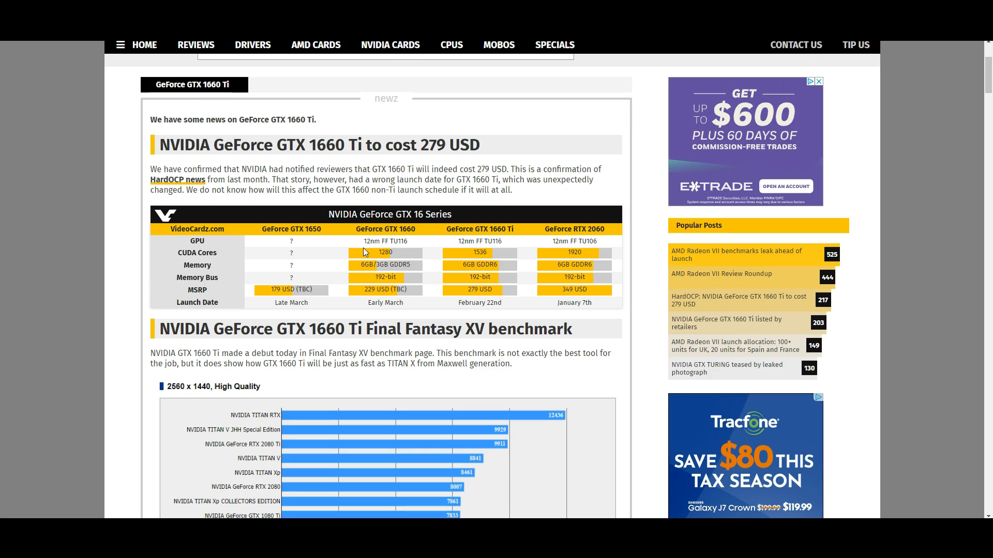
mouse_move(332, 264)
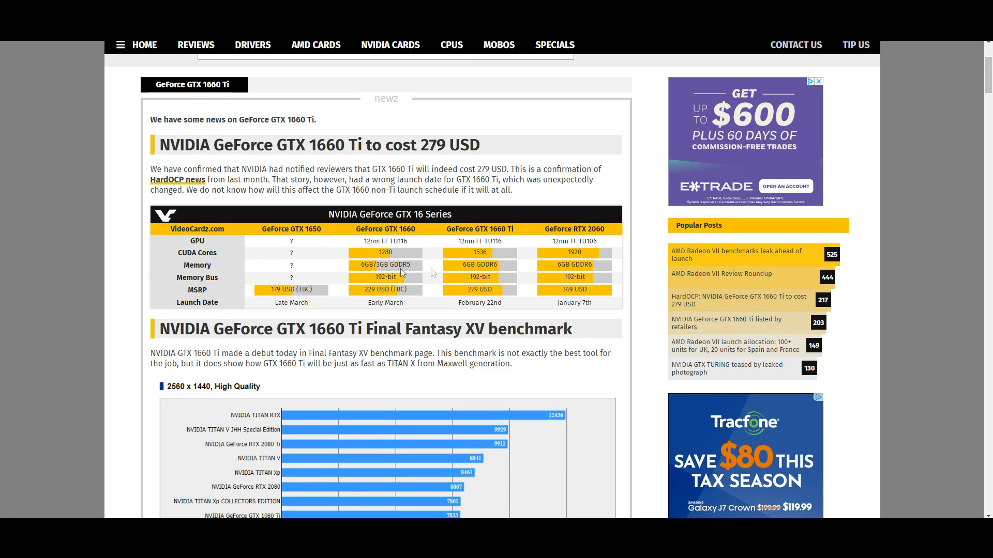
mouse_move(402, 275)
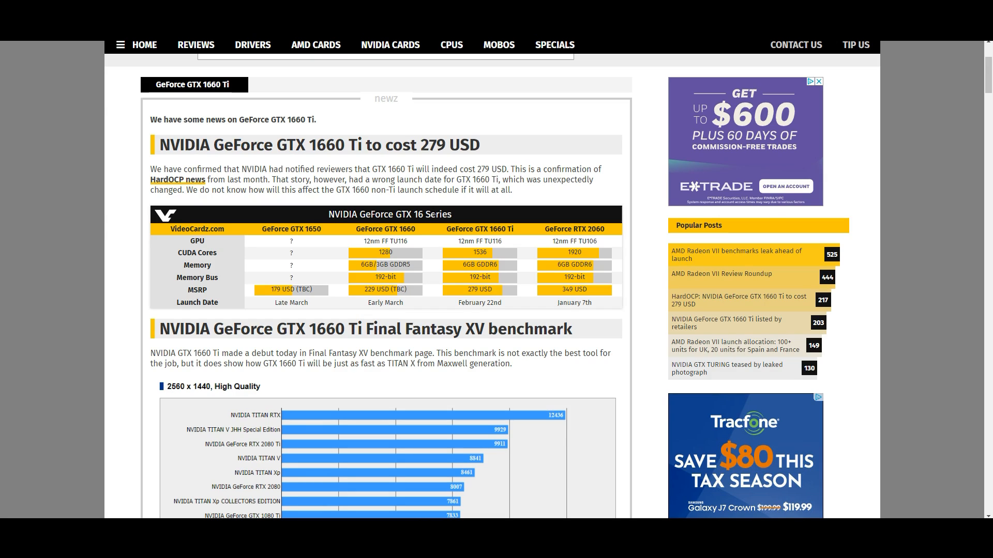
mouse_move(457, 283)
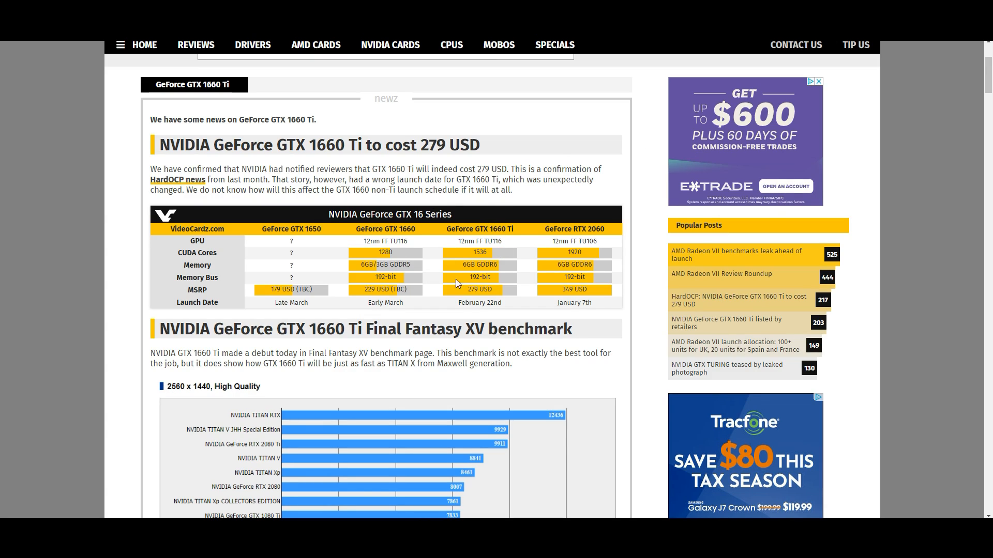
mouse_move(481, 286)
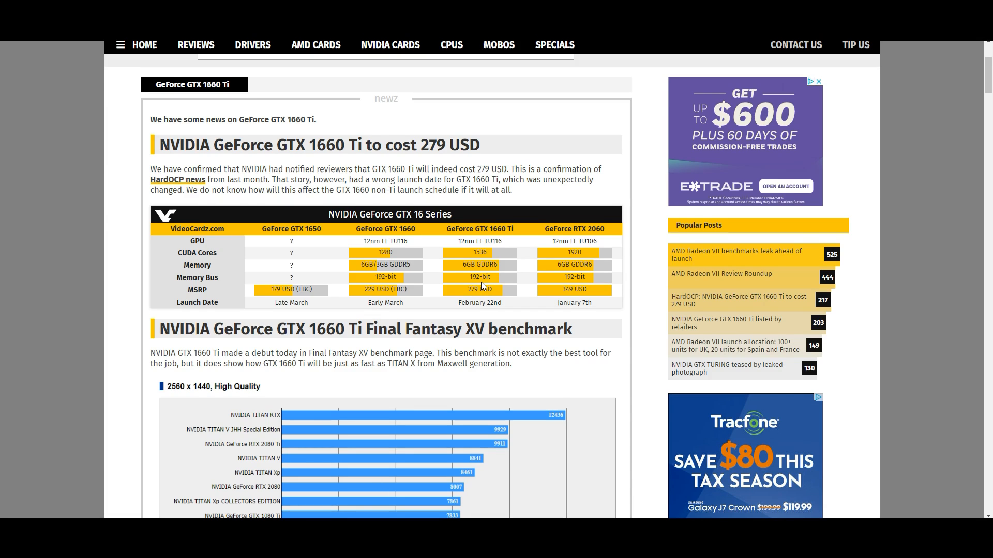
scroll("down", 3)
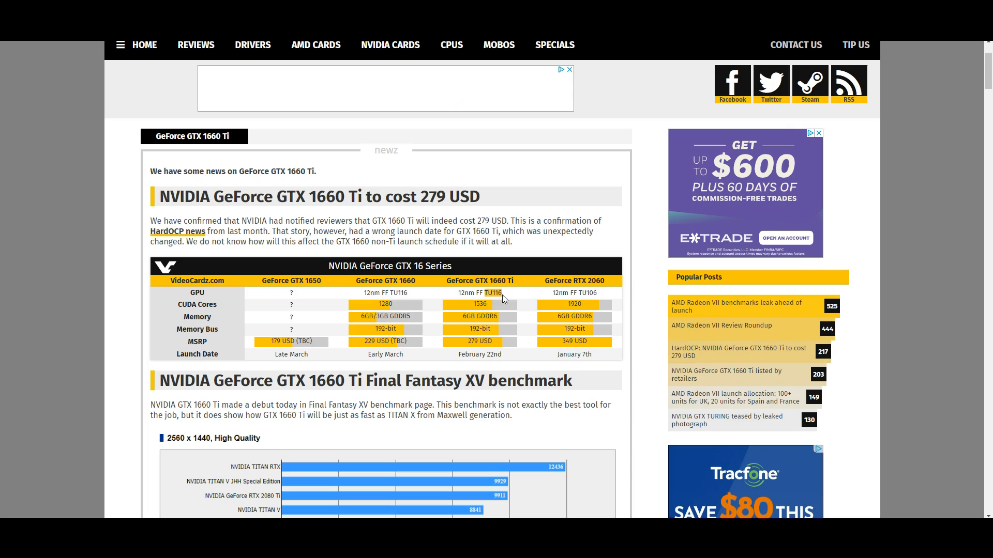
mouse_move(515, 302)
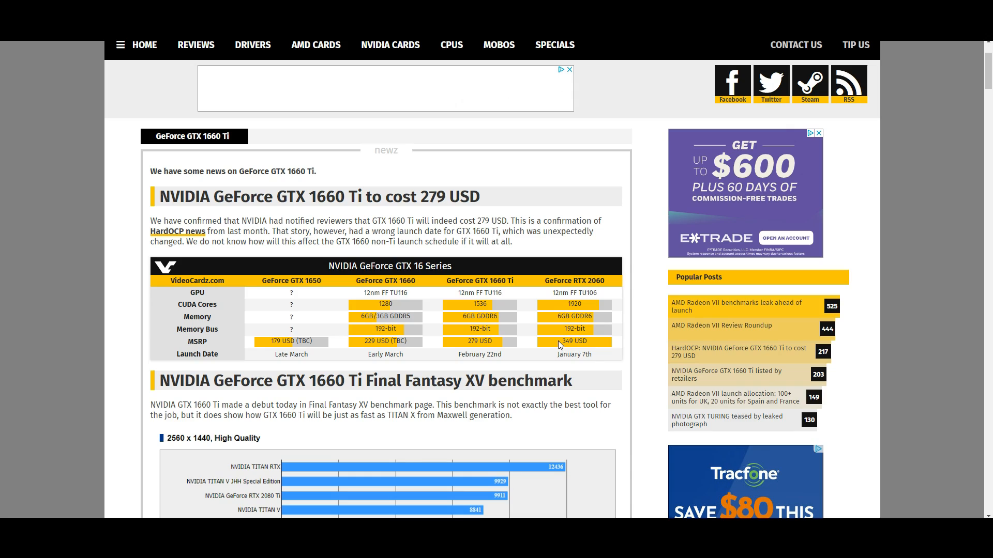
mouse_move(505, 337)
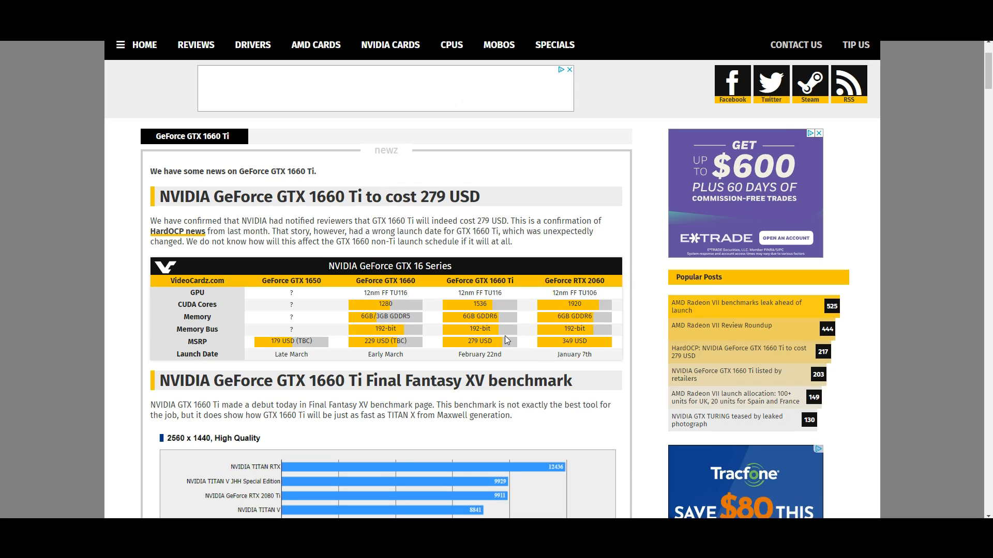
mouse_move(506, 320)
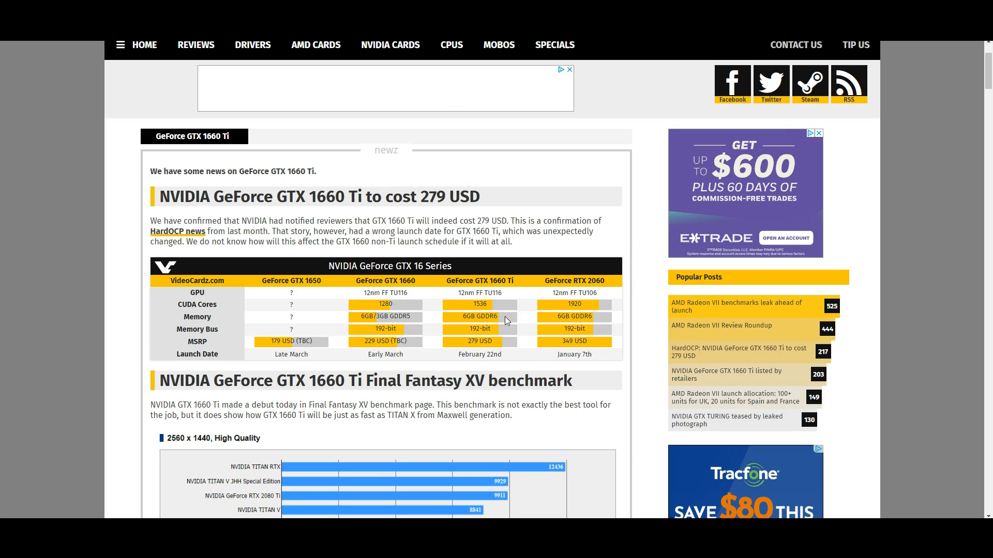
mouse_move(583, 330)
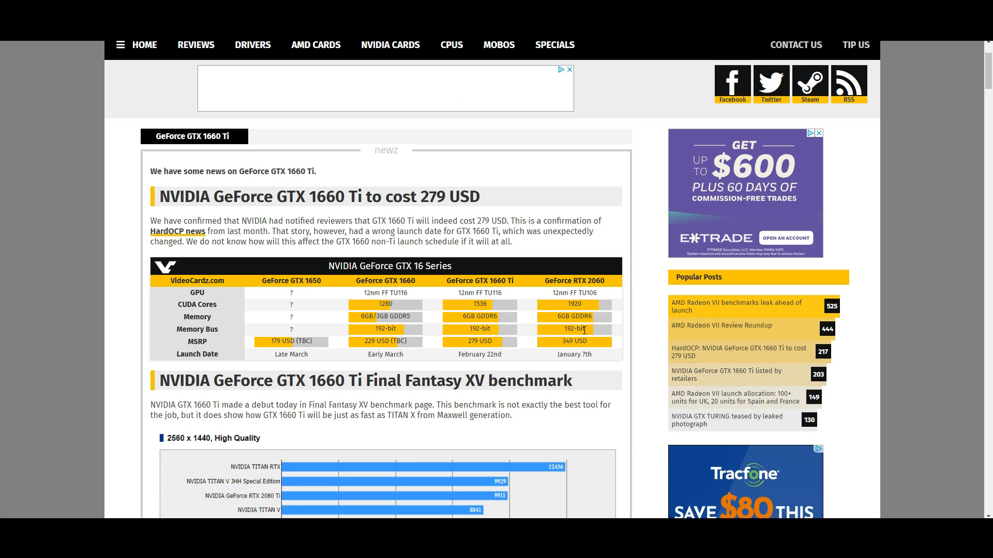
mouse_move(609, 341)
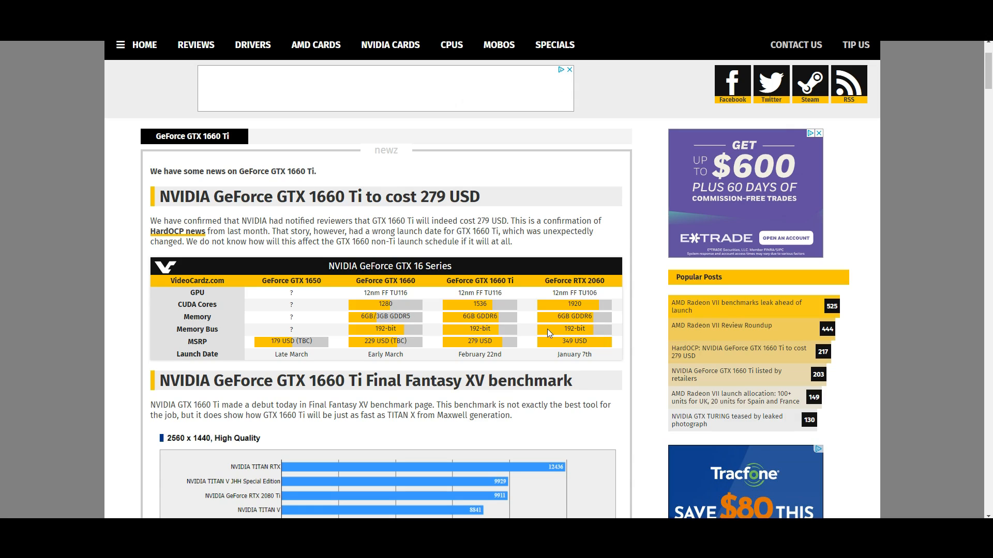
mouse_move(511, 335)
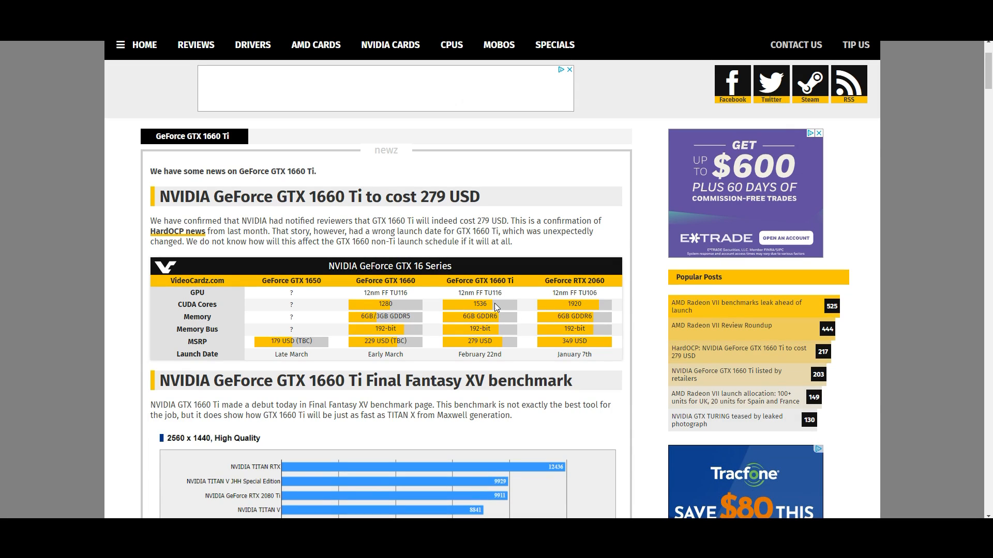
mouse_move(535, 279)
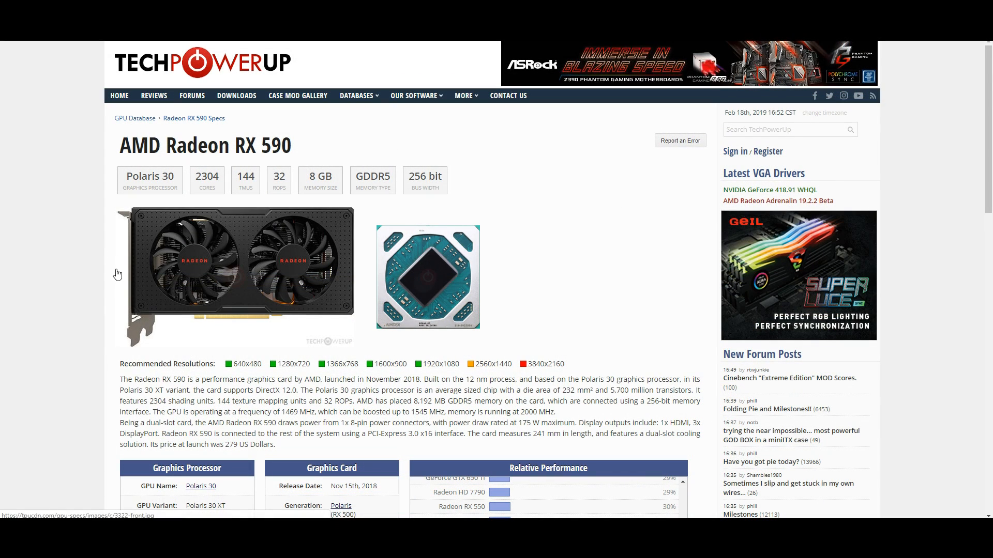
Reveal the Radeon RX 590's 279 USD launch price in the Graphics Card section.
scroll("down", 3)
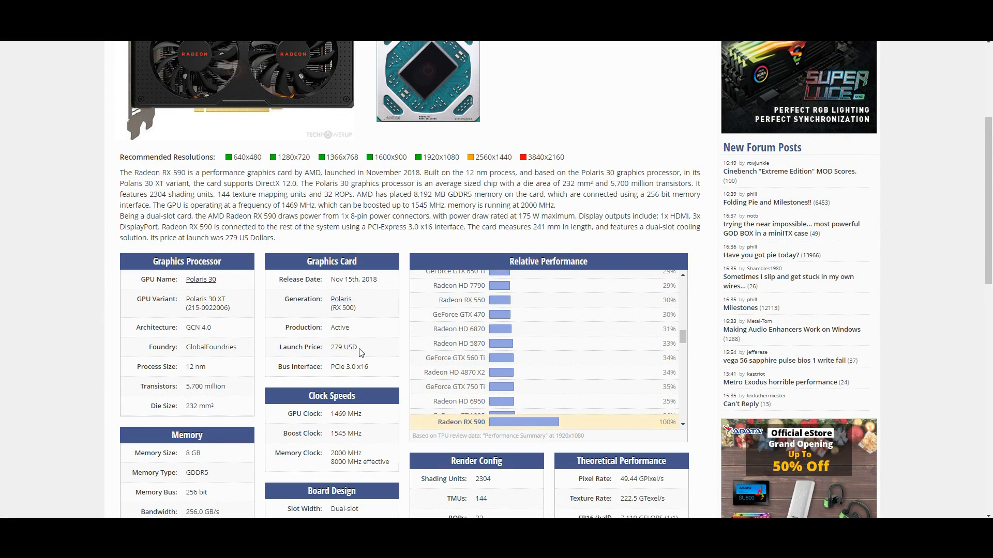
mouse_move(364, 348)
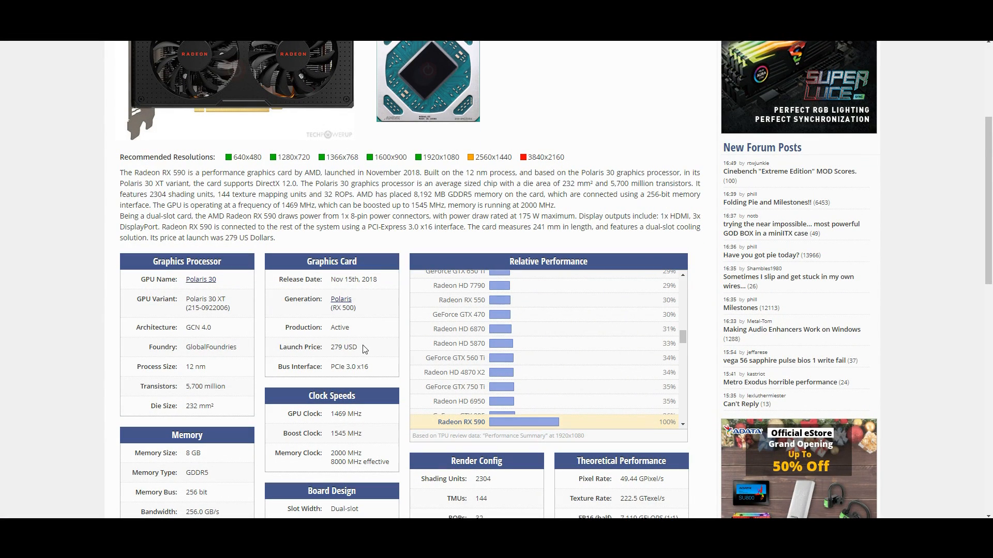
double_click(342, 348)
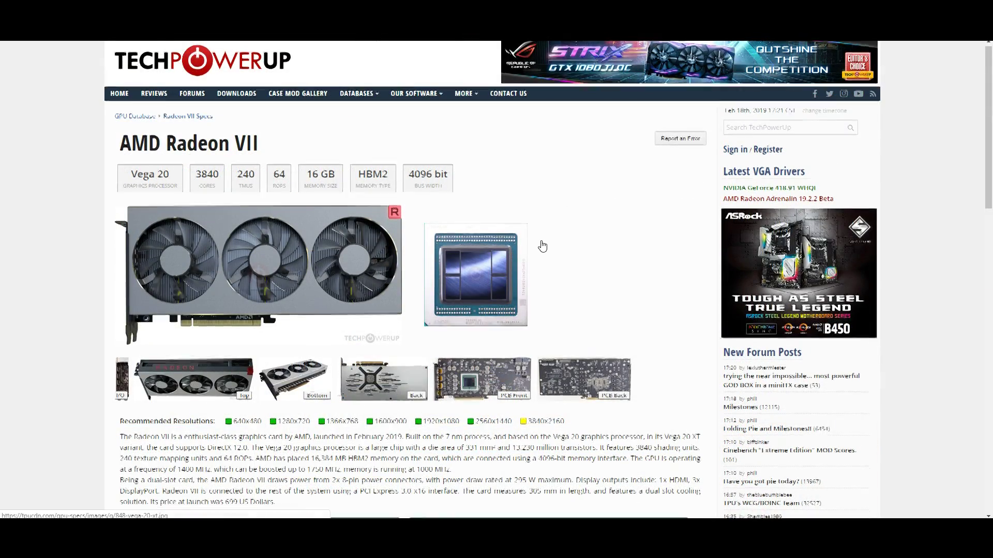
Scroll the Radeon VII page to its Graphics Card section listing the 699 USD launch price.
scroll("down", 3)
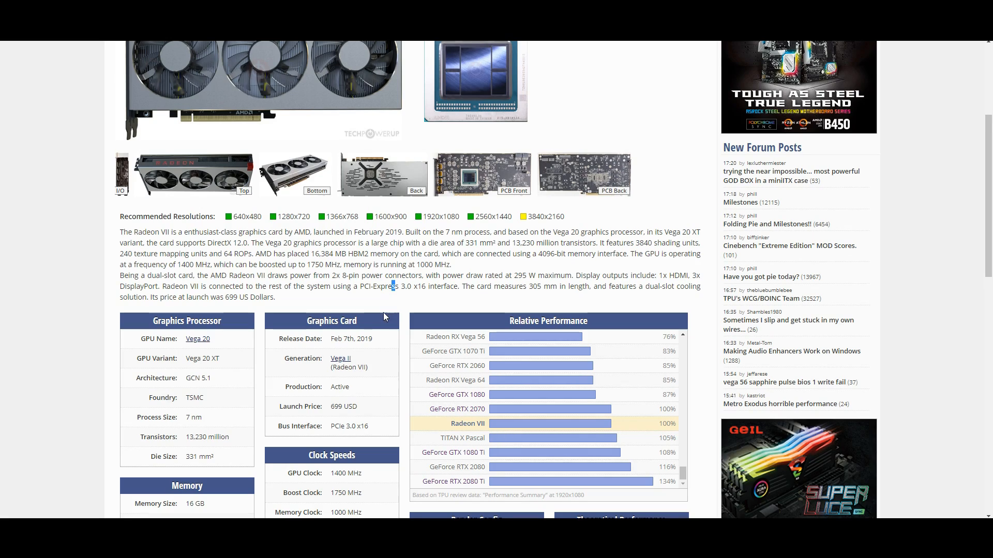
scroll("up", 3)
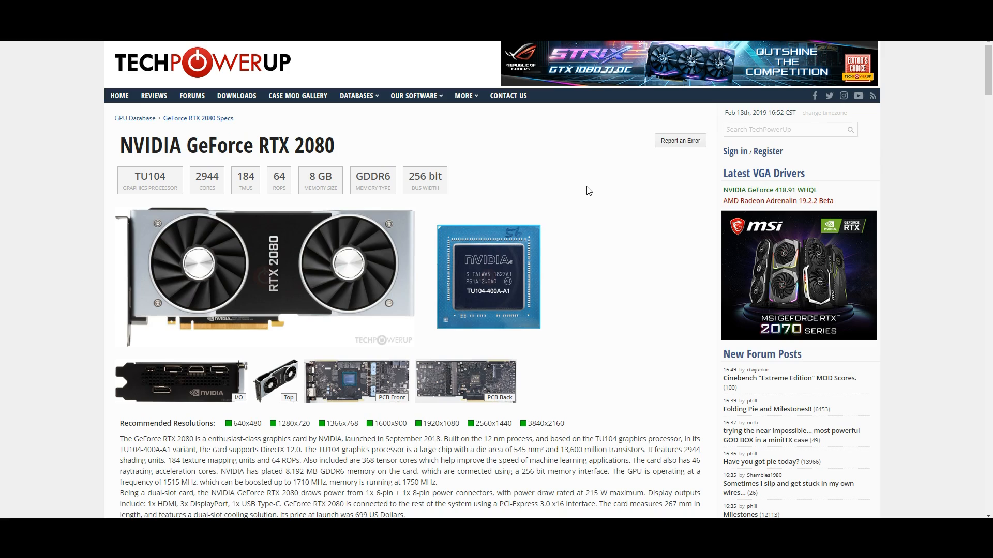
mouse_move(408, 143)
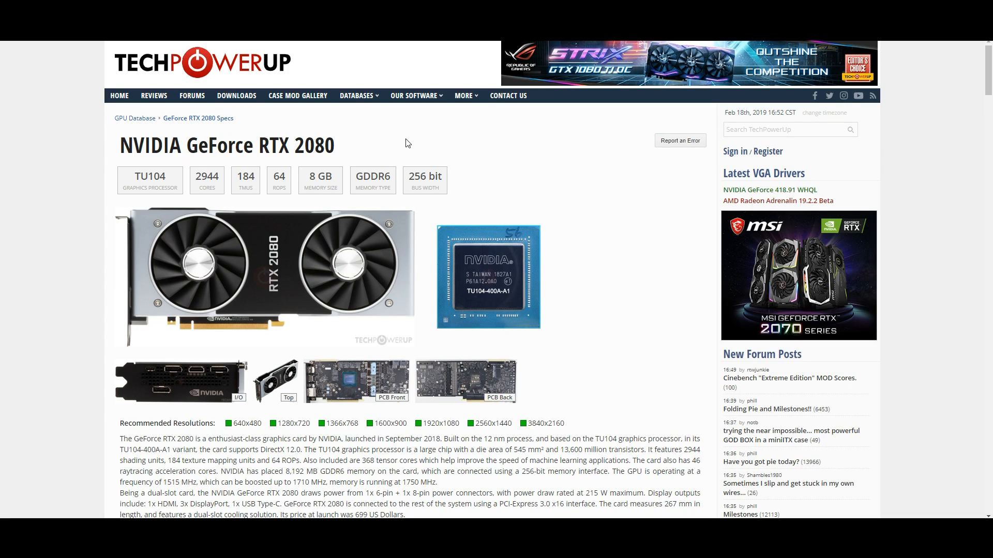
mouse_move(604, 194)
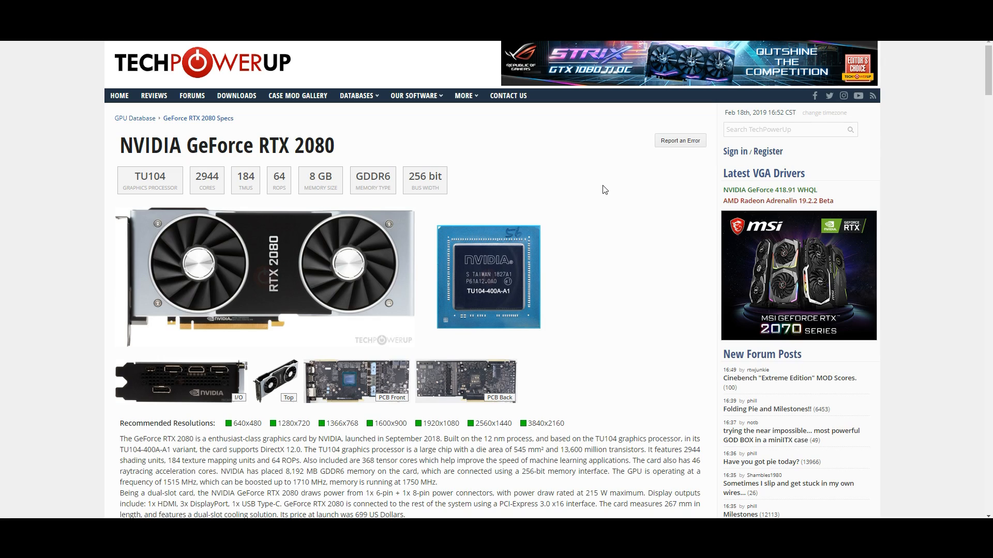
mouse_move(520, 160)
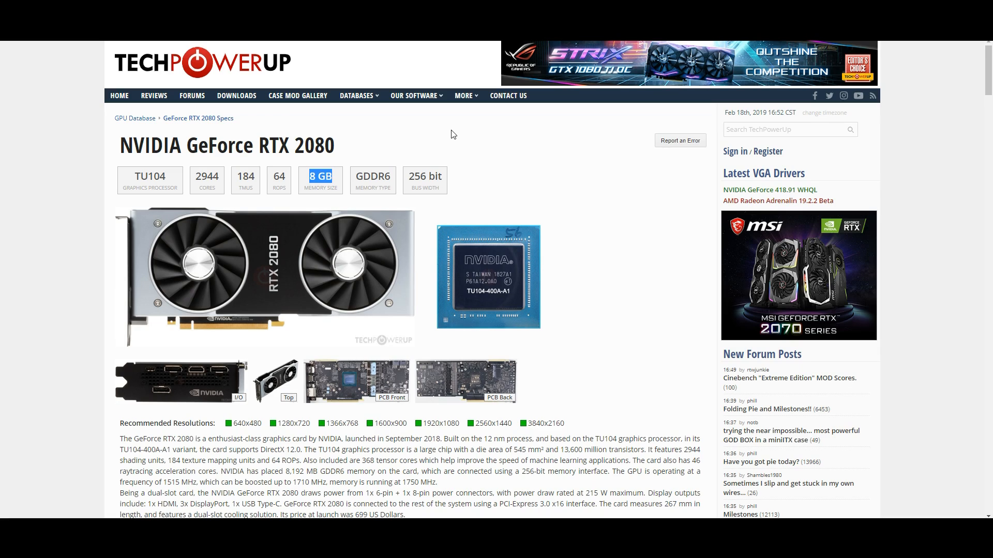
mouse_move(454, 131)
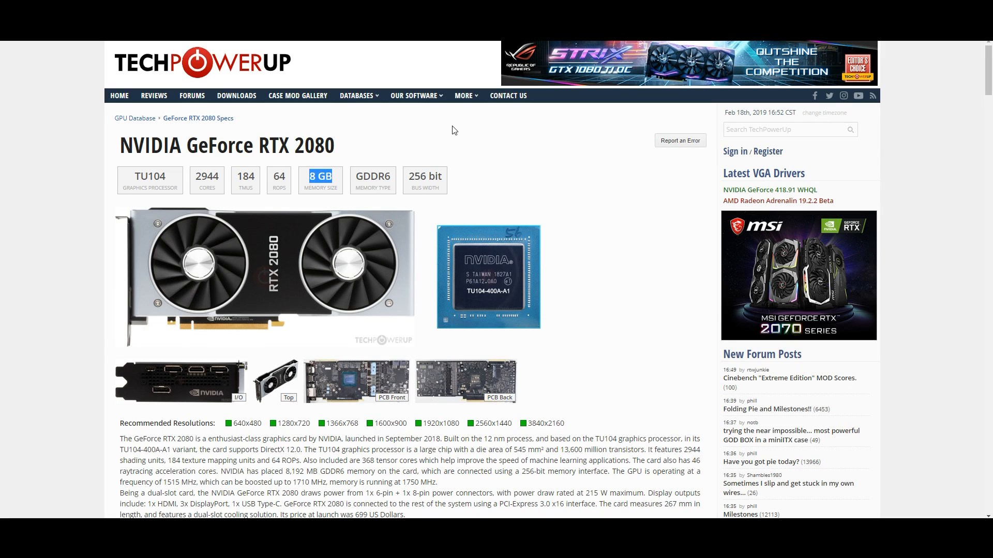
mouse_move(341, 180)
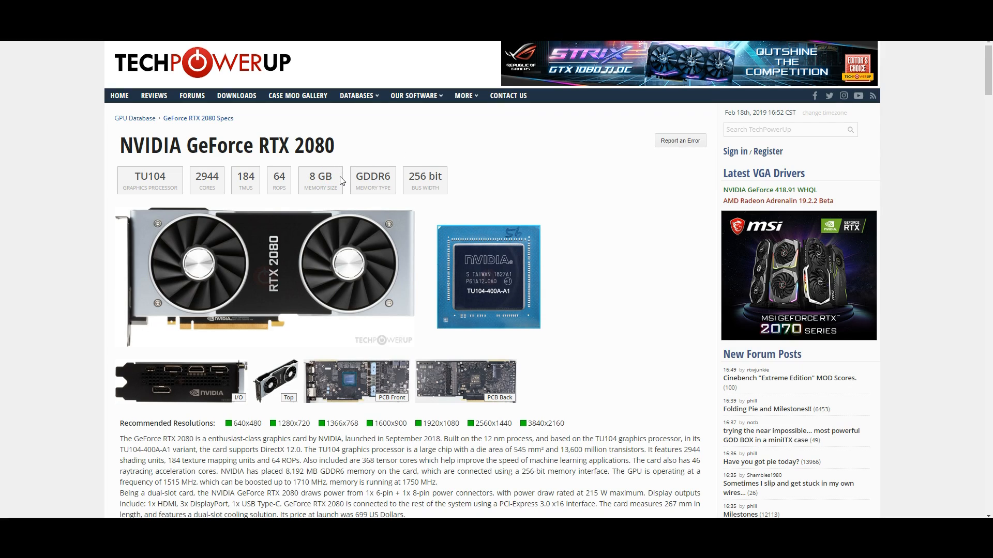
mouse_move(344, 176)
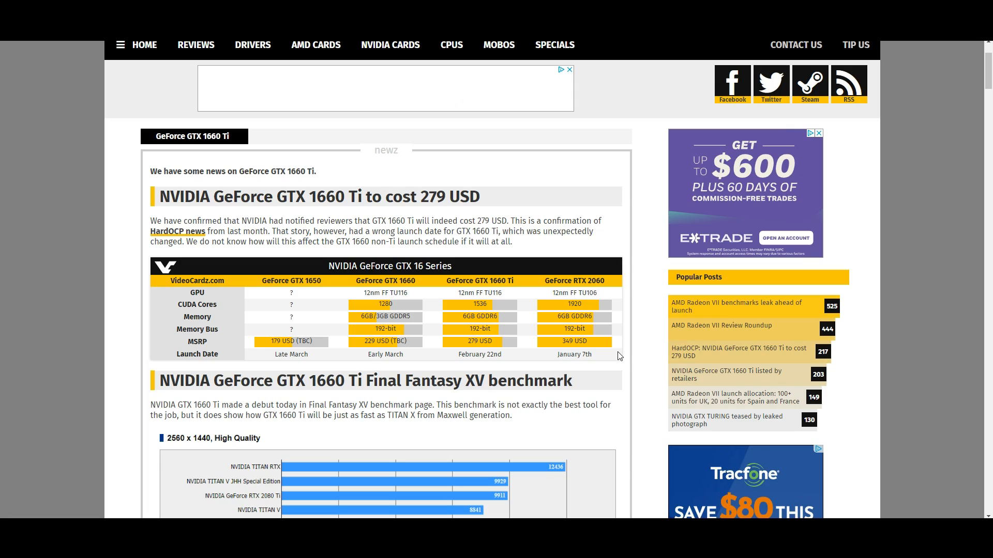
mouse_move(546, 319)
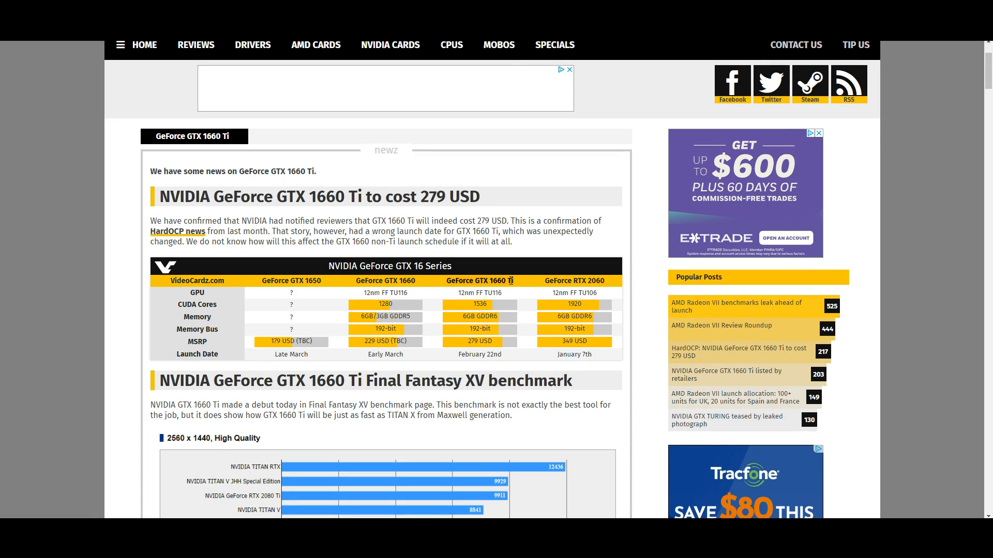
mouse_move(534, 287)
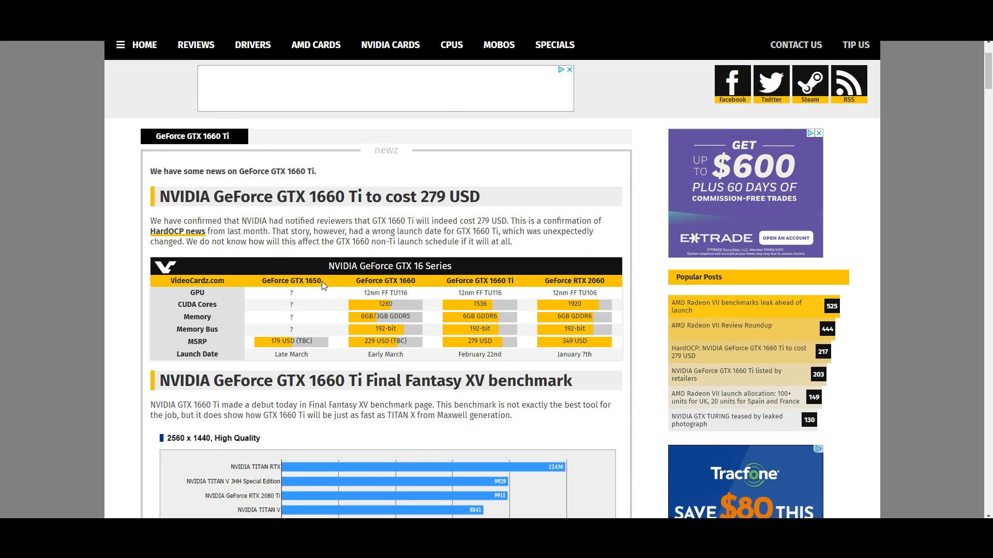
mouse_move(263, 284)
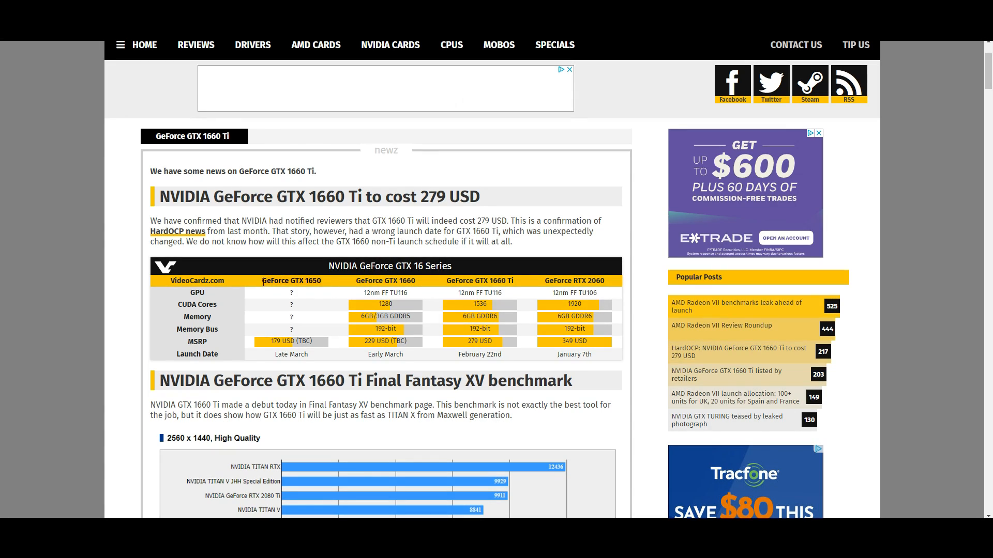
mouse_move(324, 288)
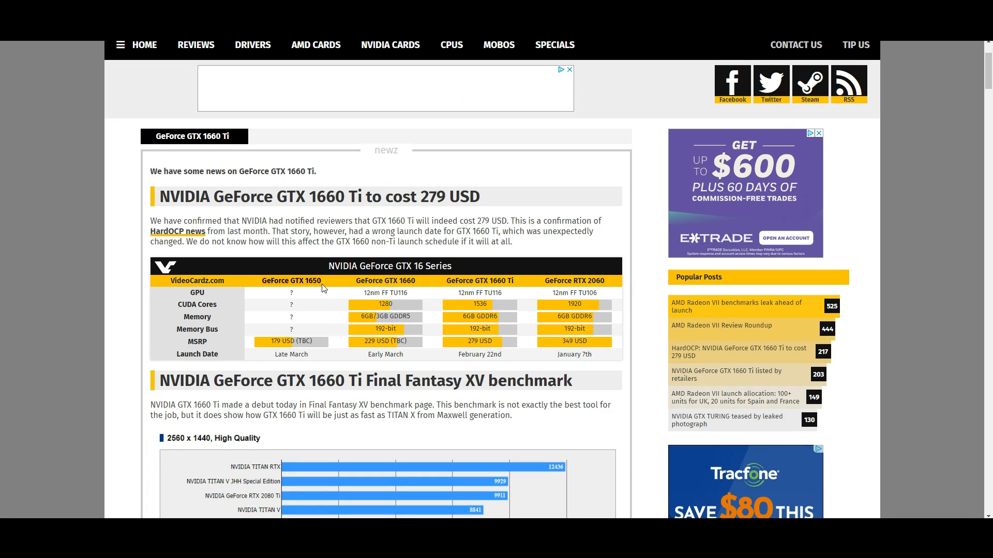
mouse_move(320, 326)
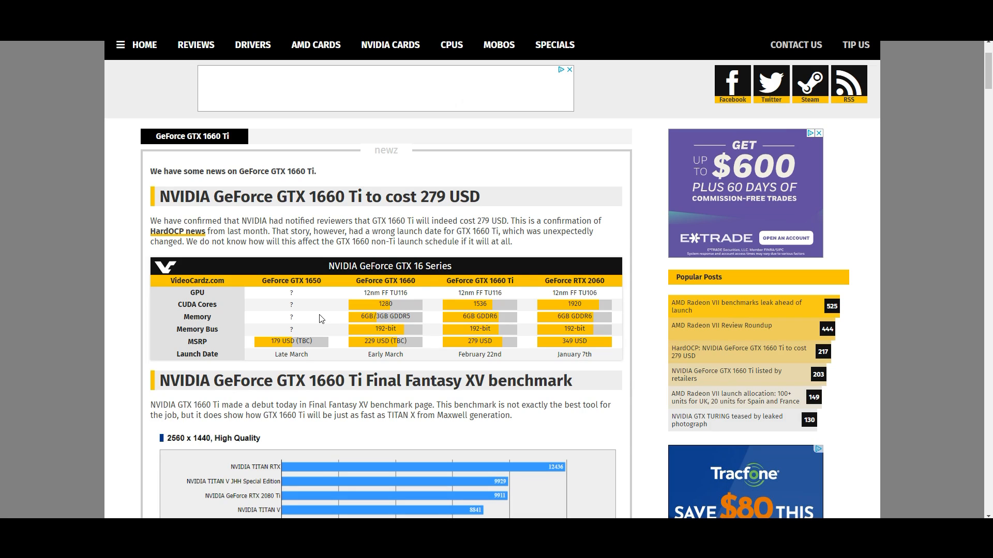
mouse_move(372, 304)
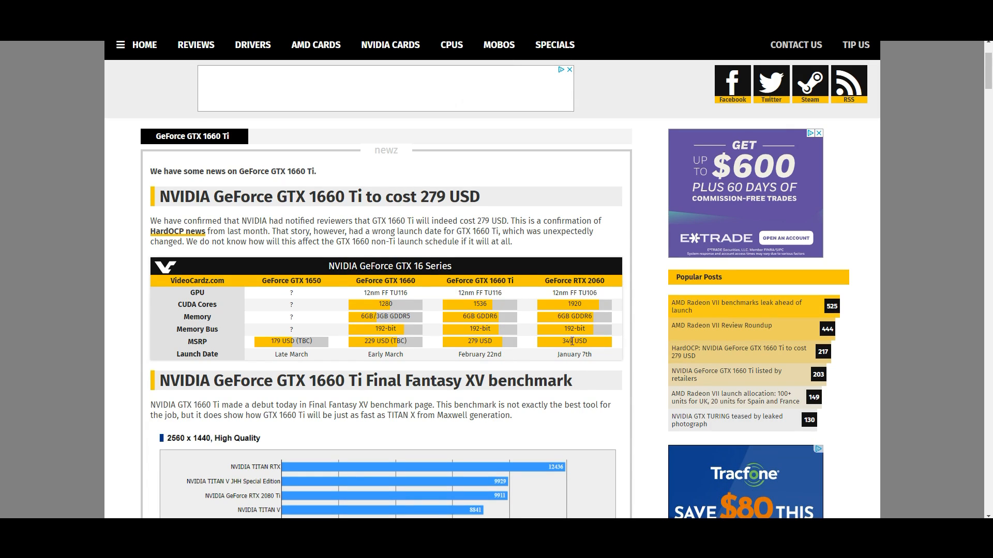
mouse_move(541, 315)
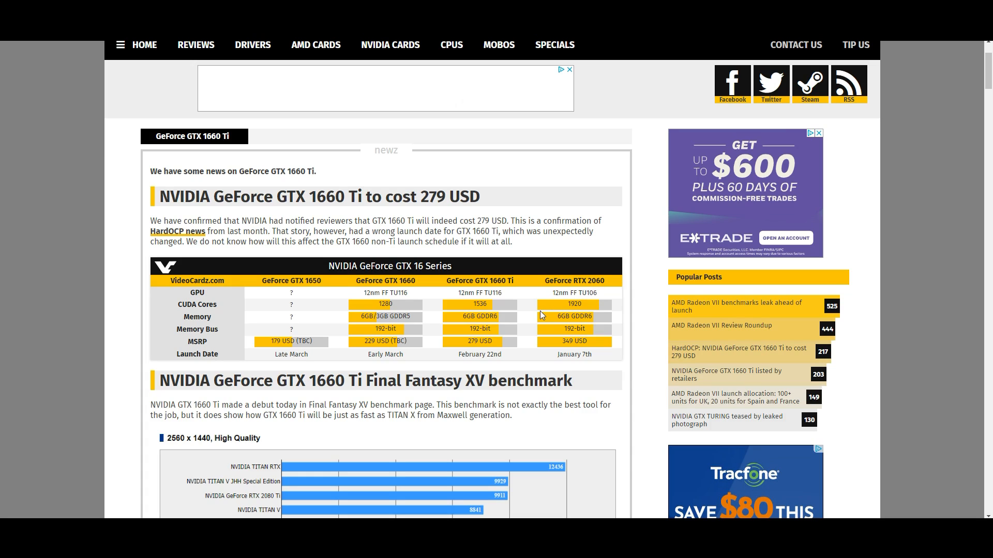
mouse_move(528, 318)
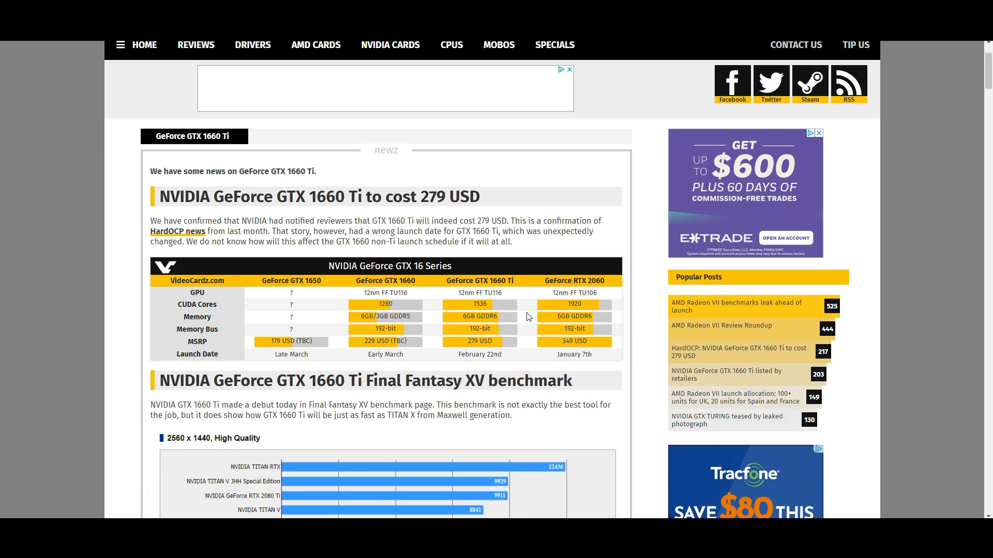
mouse_move(462, 345)
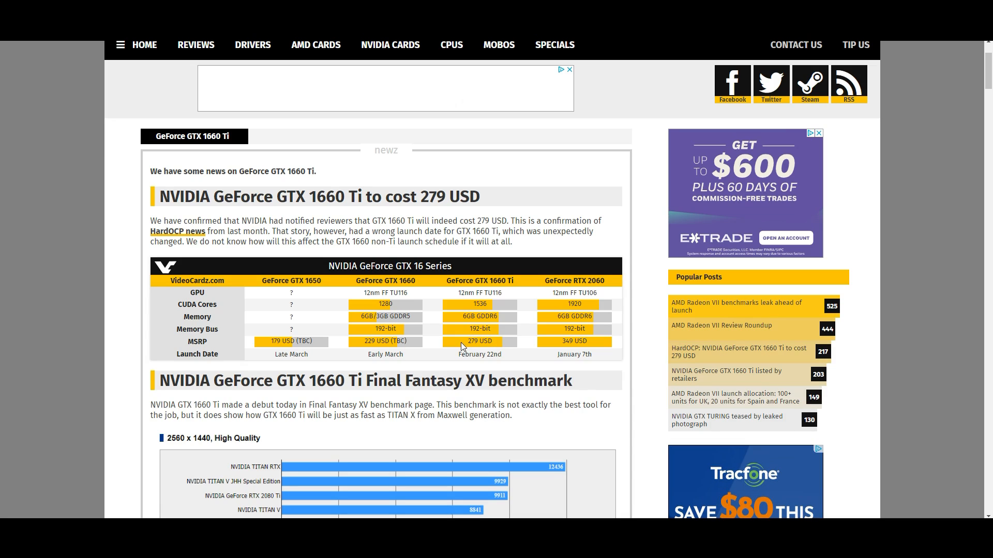
mouse_move(358, 342)
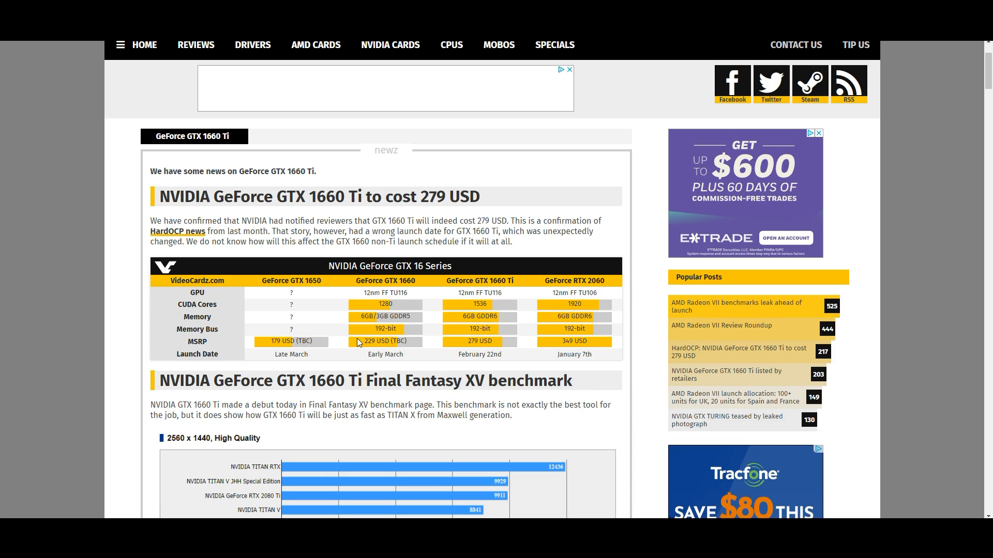
mouse_move(265, 342)
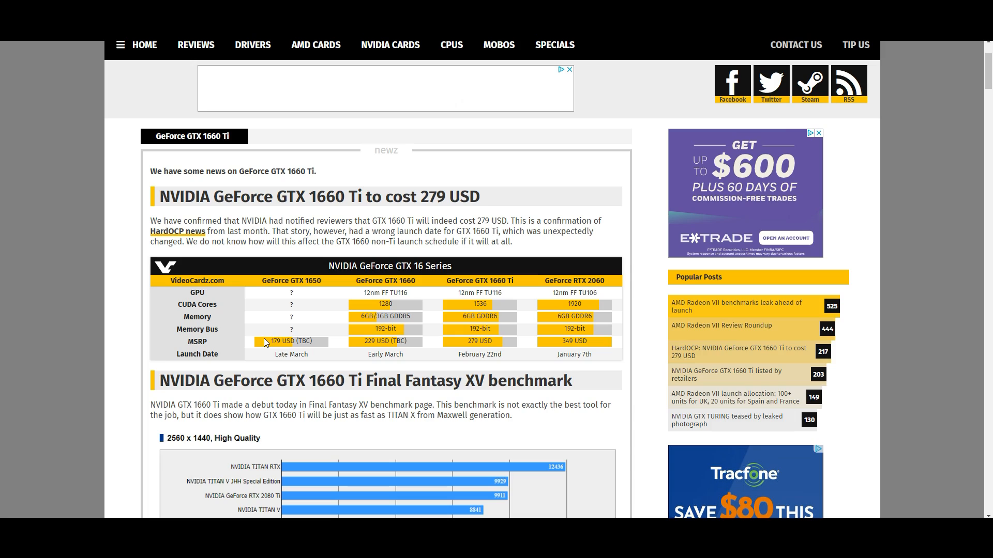
mouse_move(339, 345)
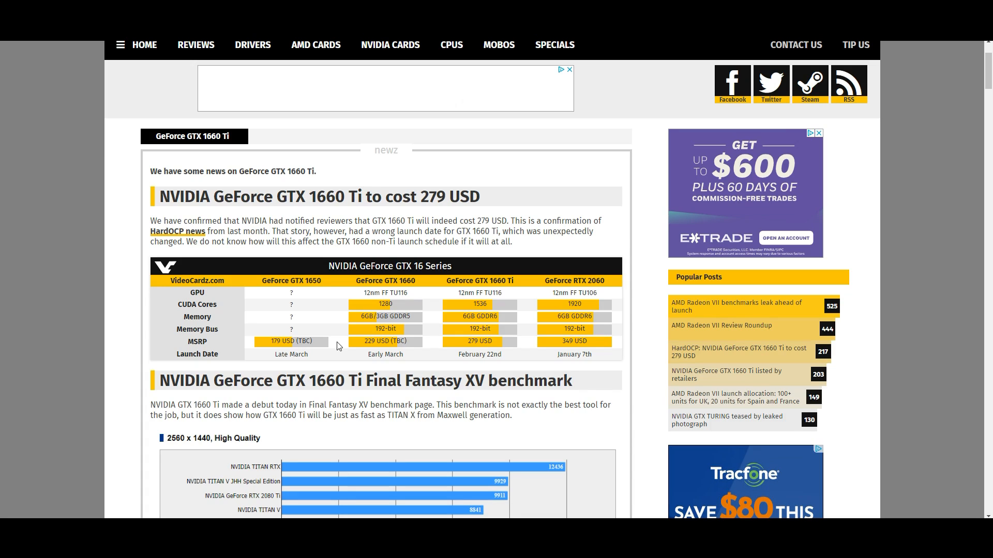
mouse_move(436, 339)
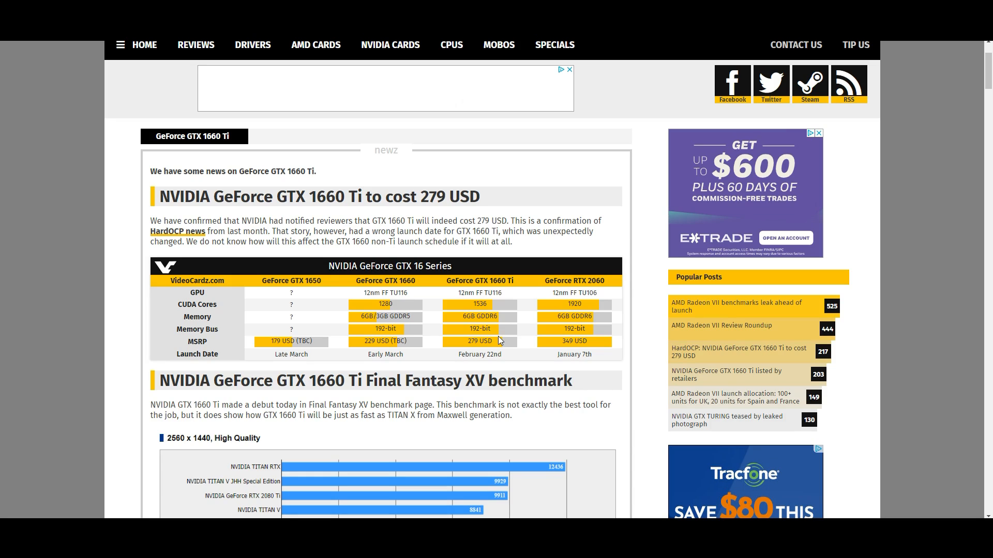
mouse_move(500, 345)
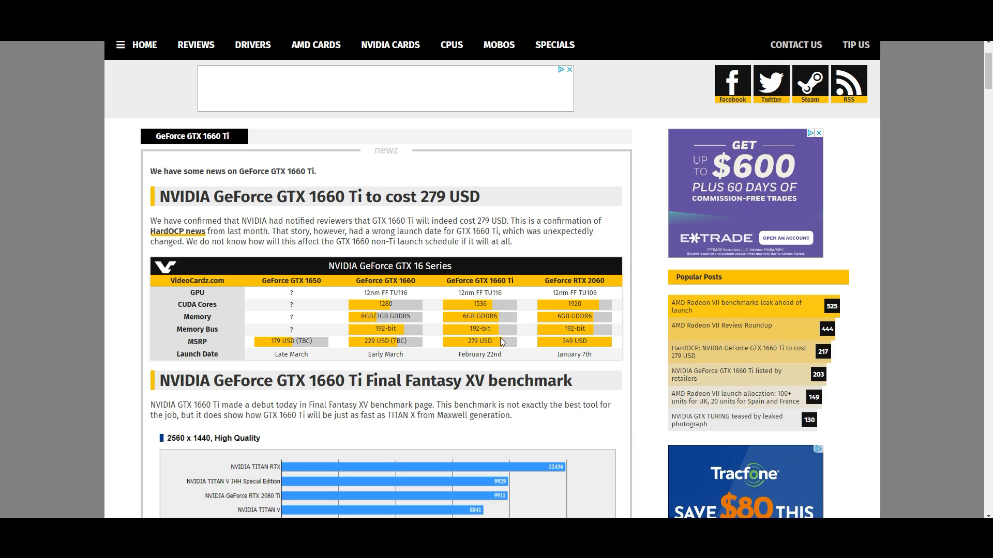
mouse_move(594, 345)
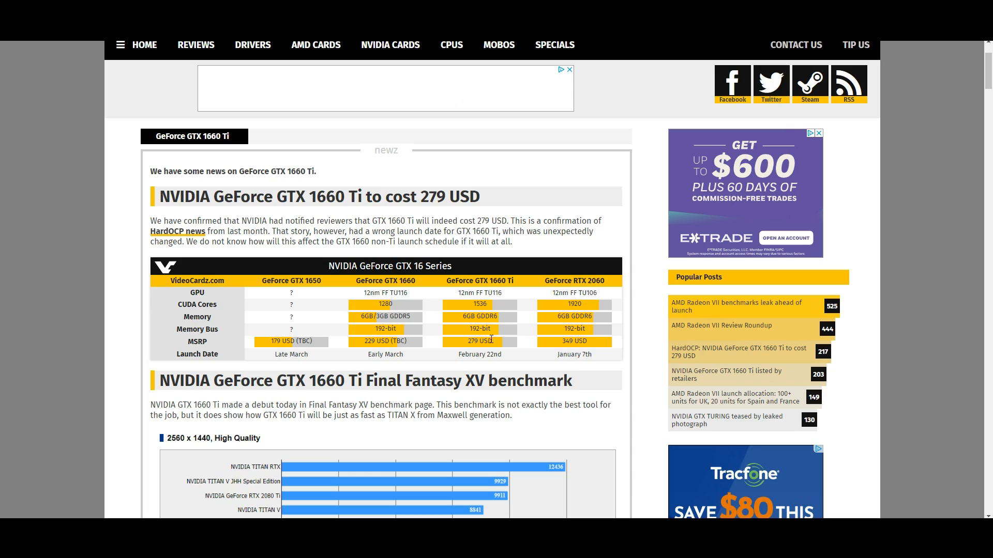
mouse_move(417, 342)
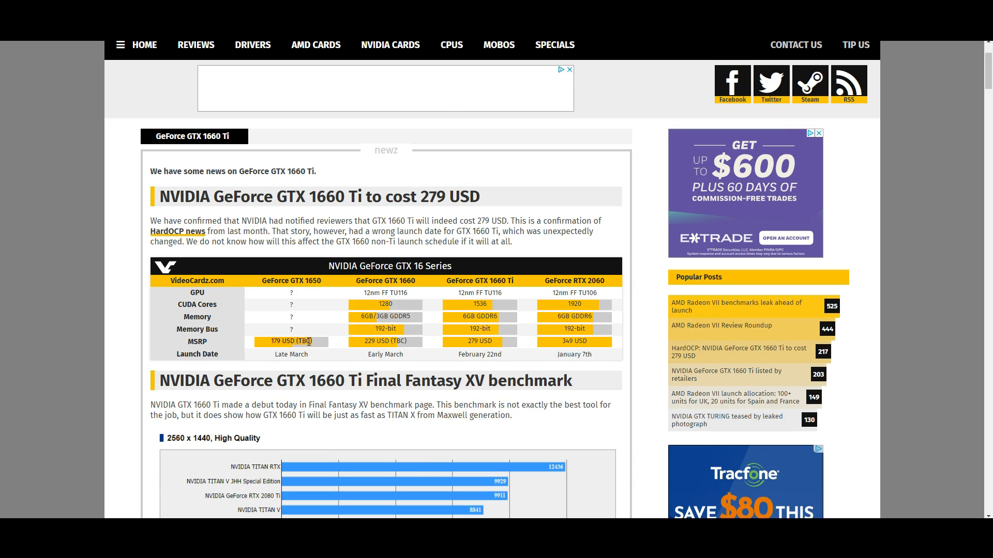
mouse_move(310, 339)
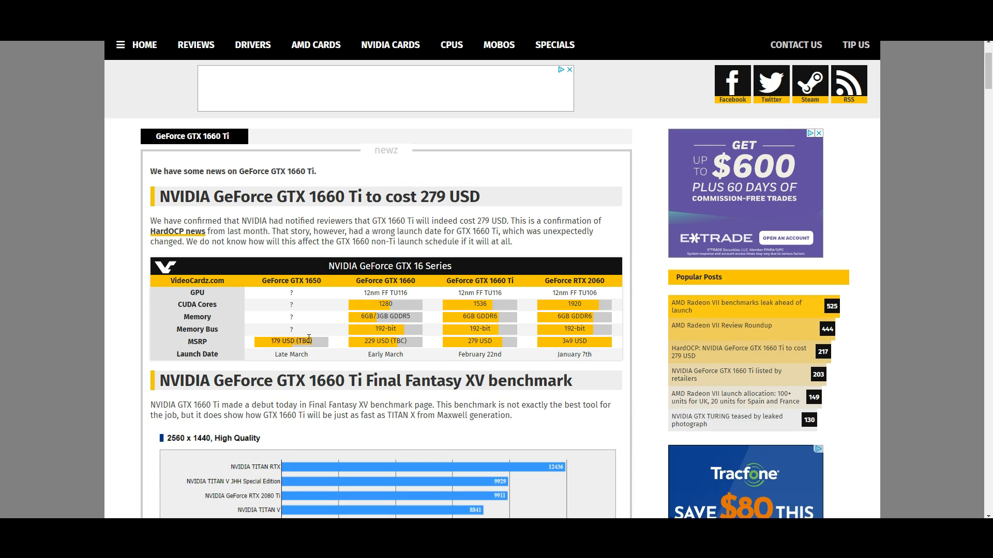
mouse_move(637, 120)
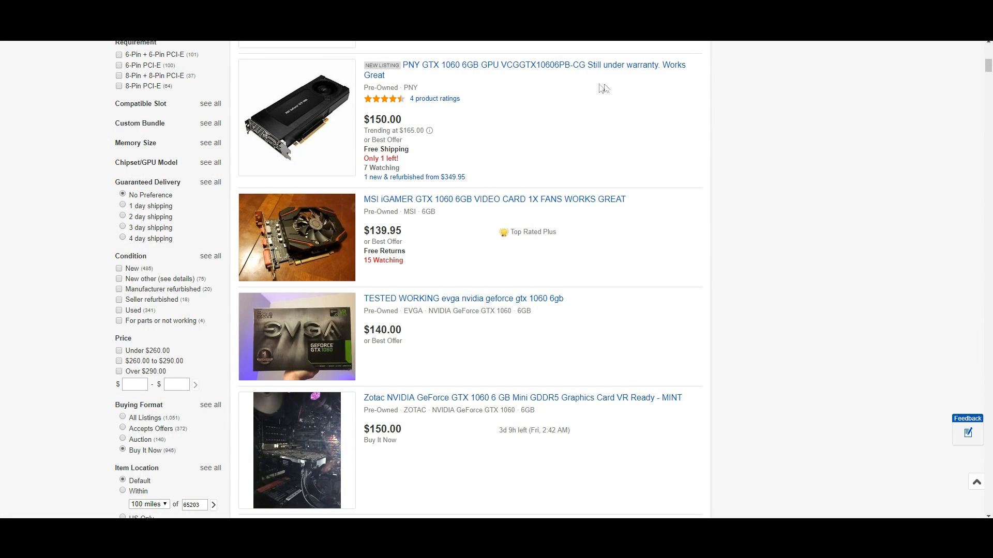
mouse_move(621, 259)
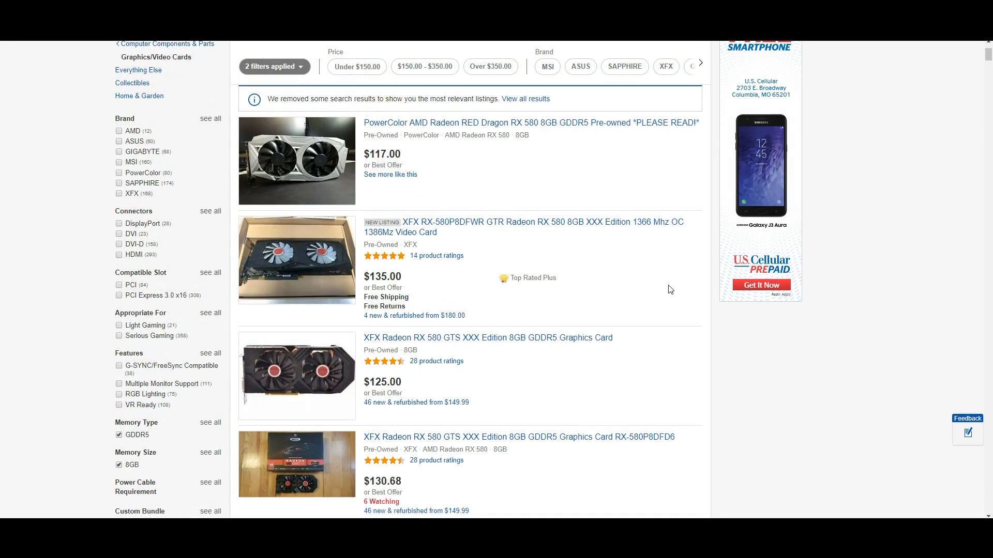
mouse_move(629, 237)
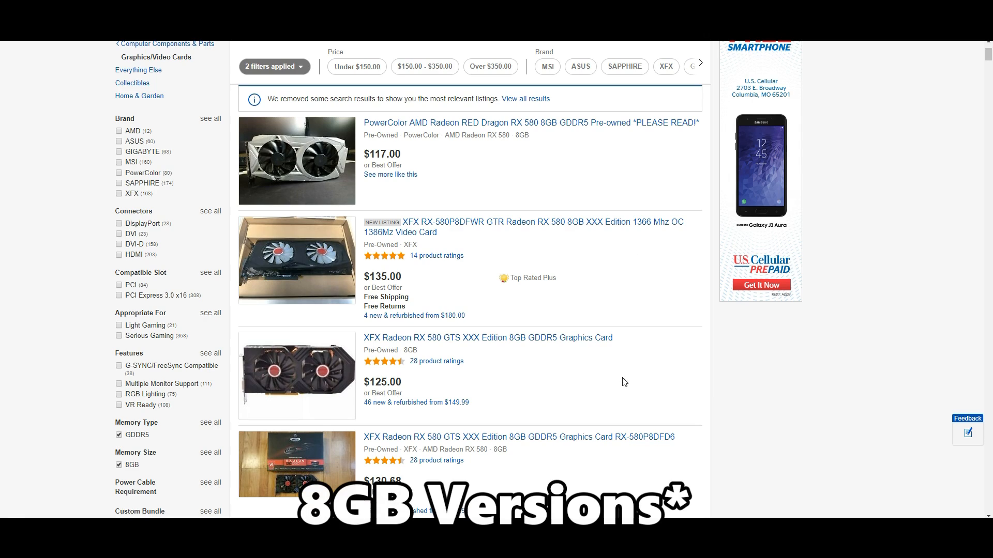
mouse_move(622, 368)
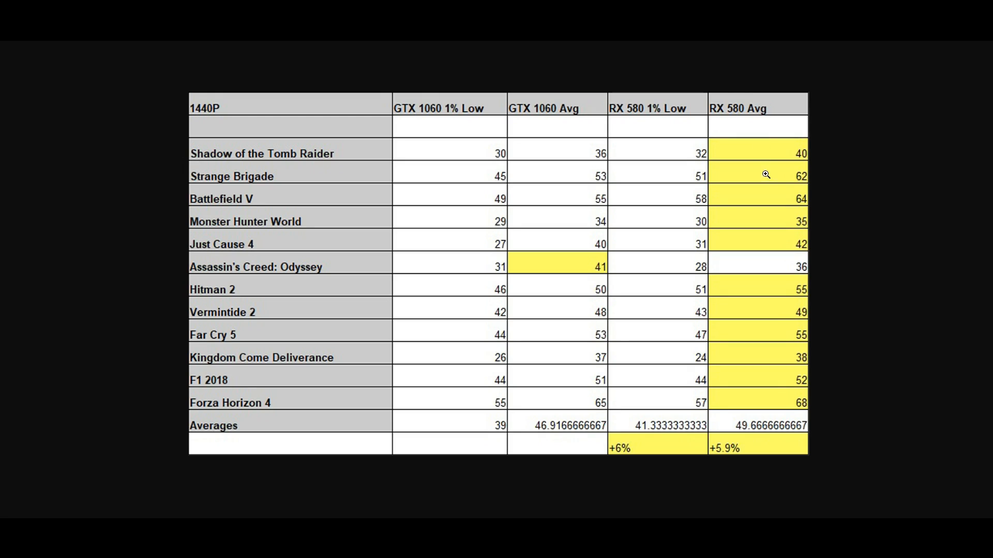
mouse_move(747, 457)
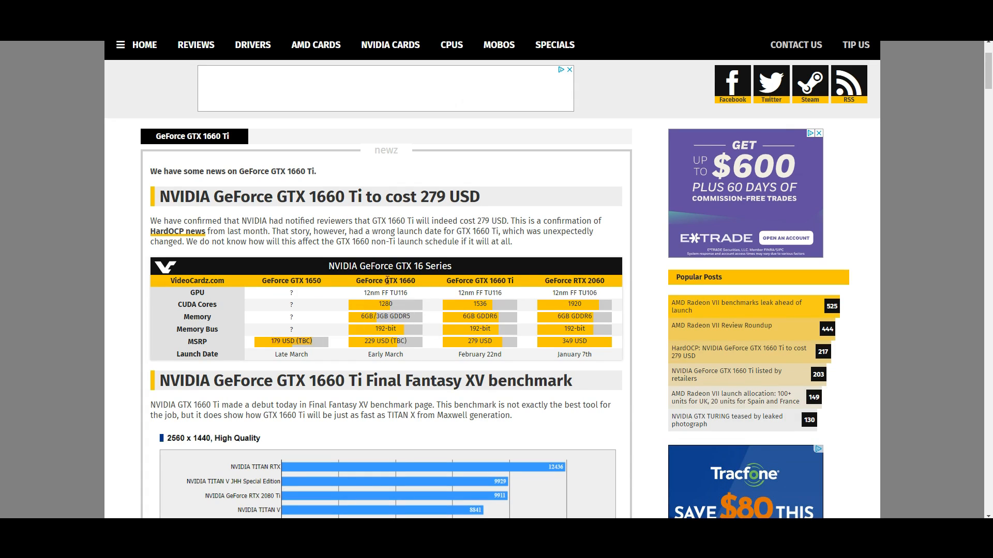
mouse_move(414, 316)
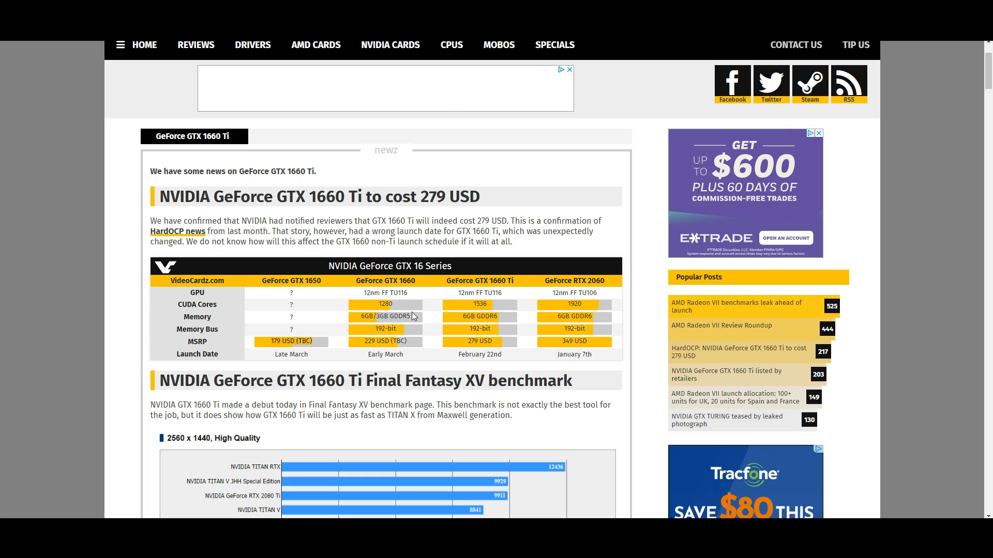
mouse_move(425, 327)
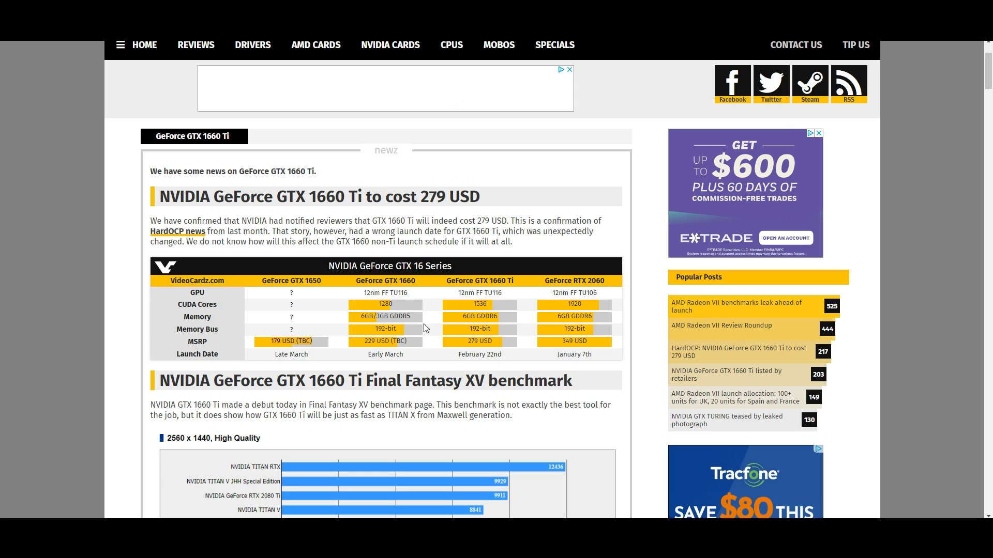
mouse_move(370, 341)
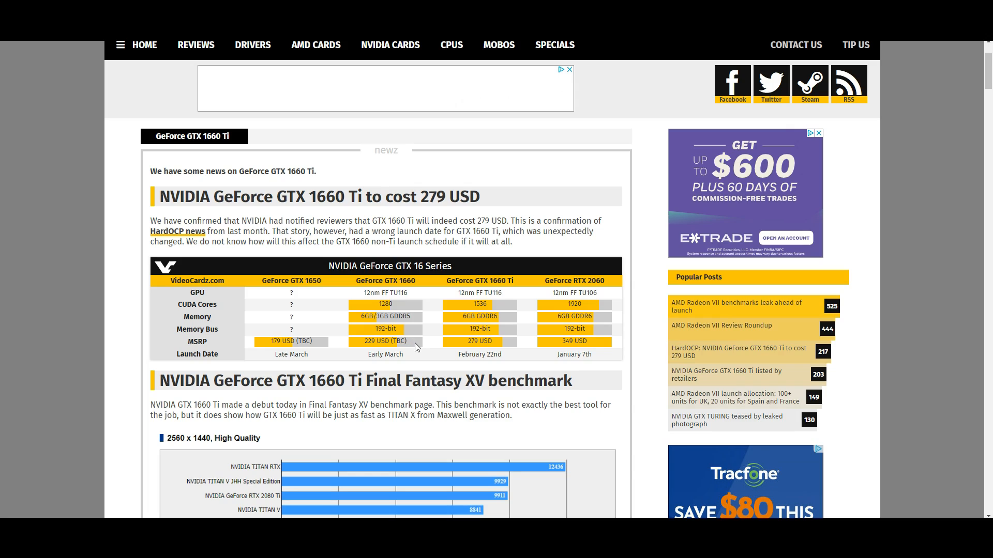
mouse_move(426, 344)
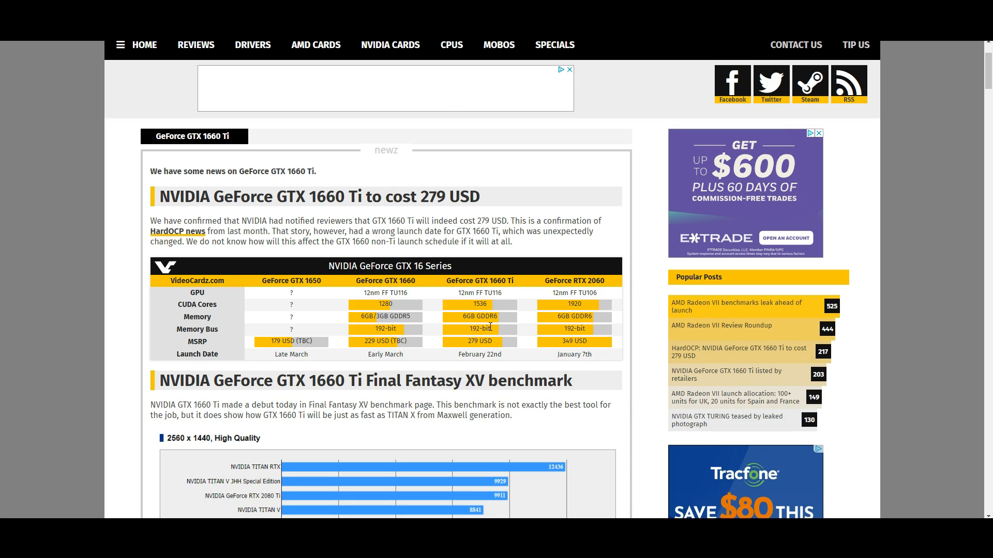
mouse_move(503, 337)
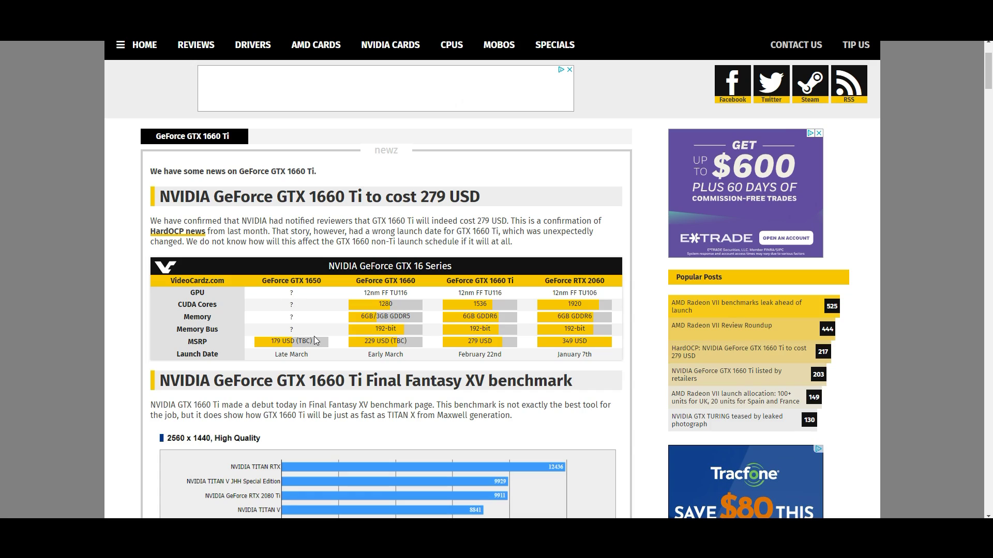
mouse_move(323, 344)
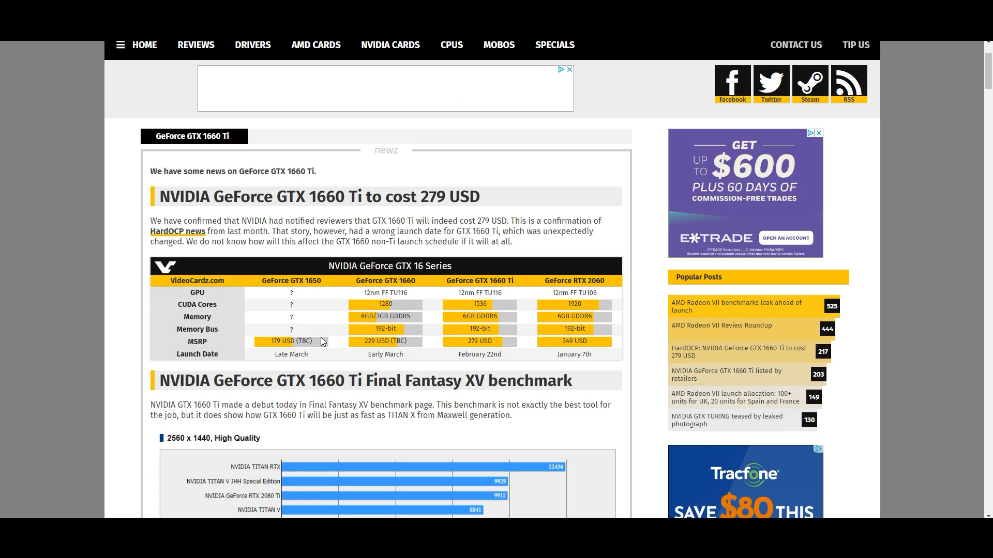
mouse_move(324, 331)
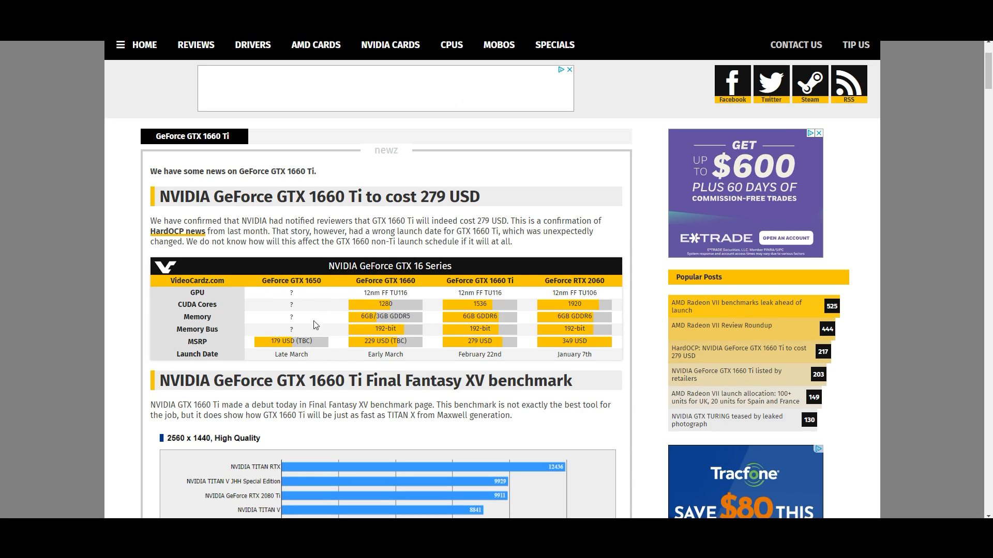
mouse_move(494, 328)
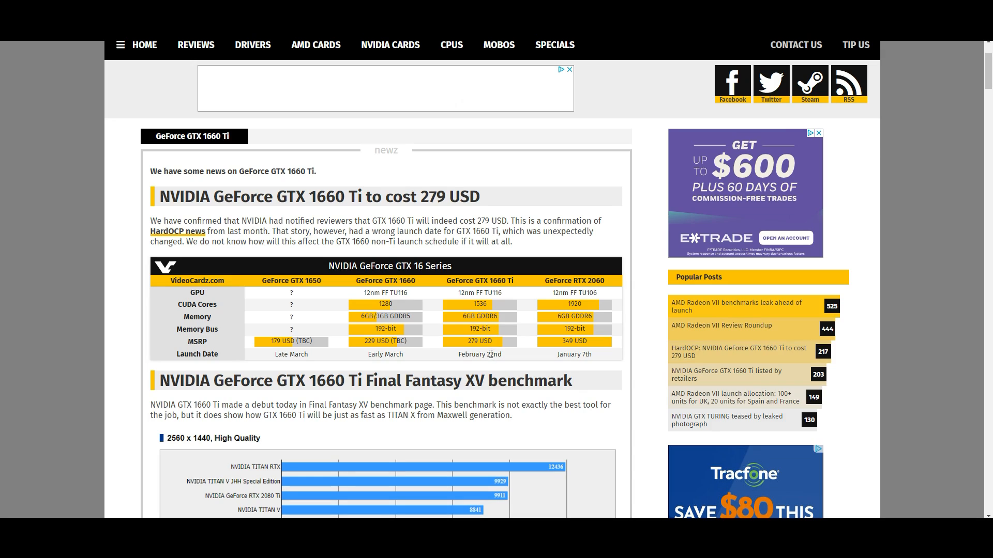
mouse_move(492, 367)
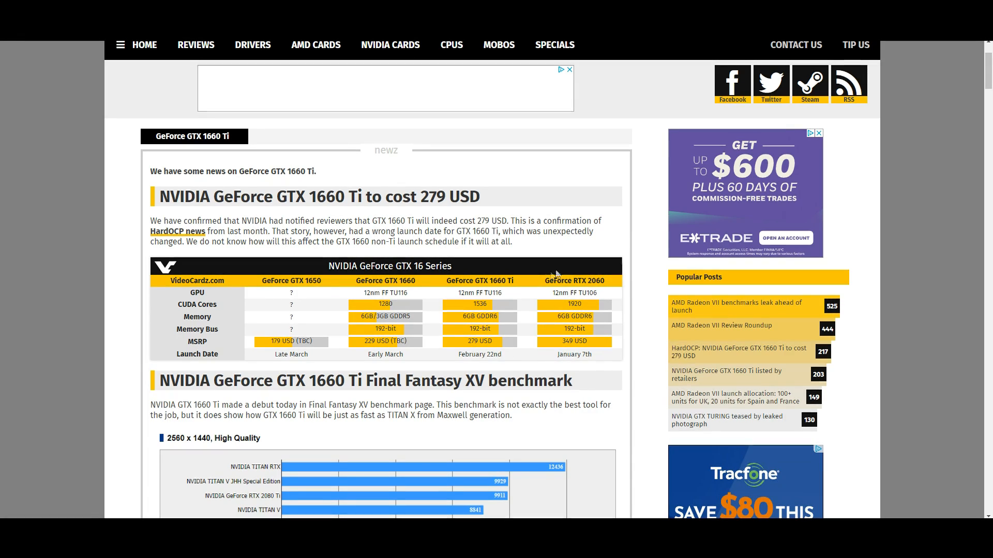
mouse_move(533, 312)
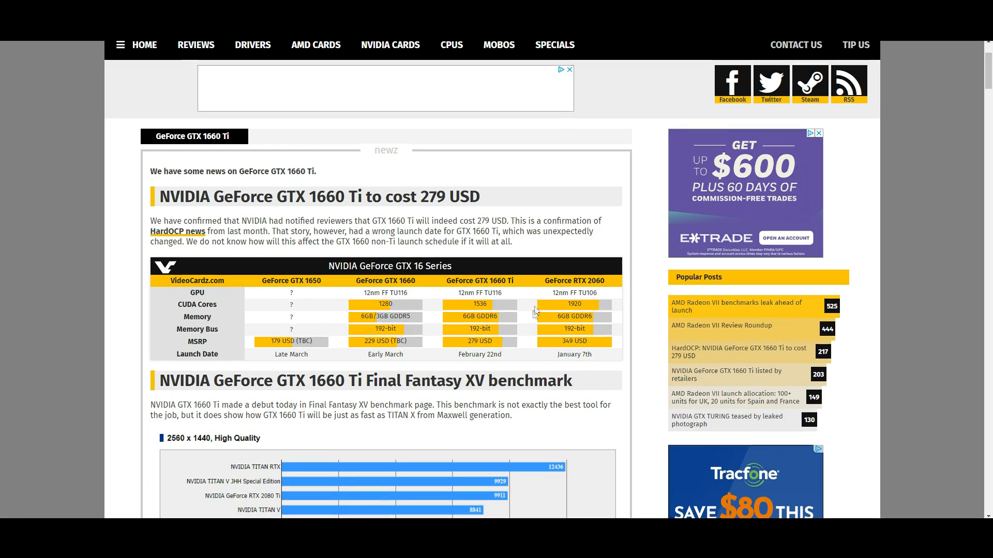